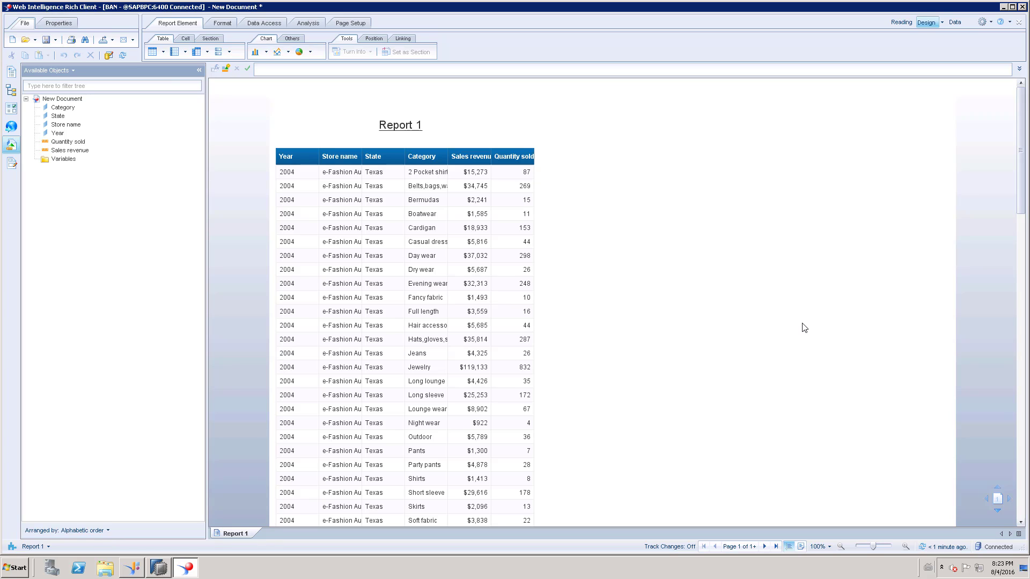
mouse_move(770, 340)
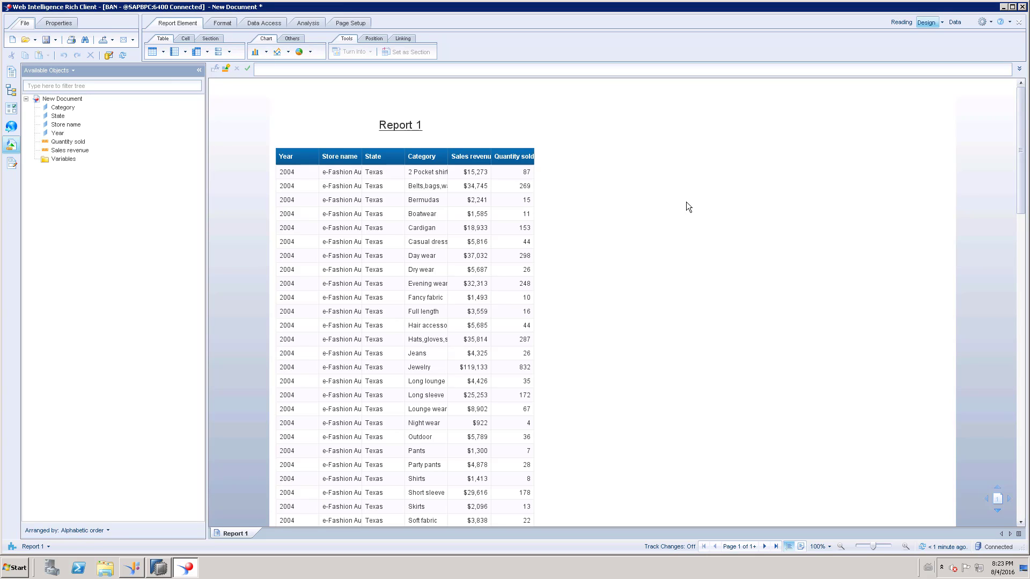
mouse_move(747, 228)
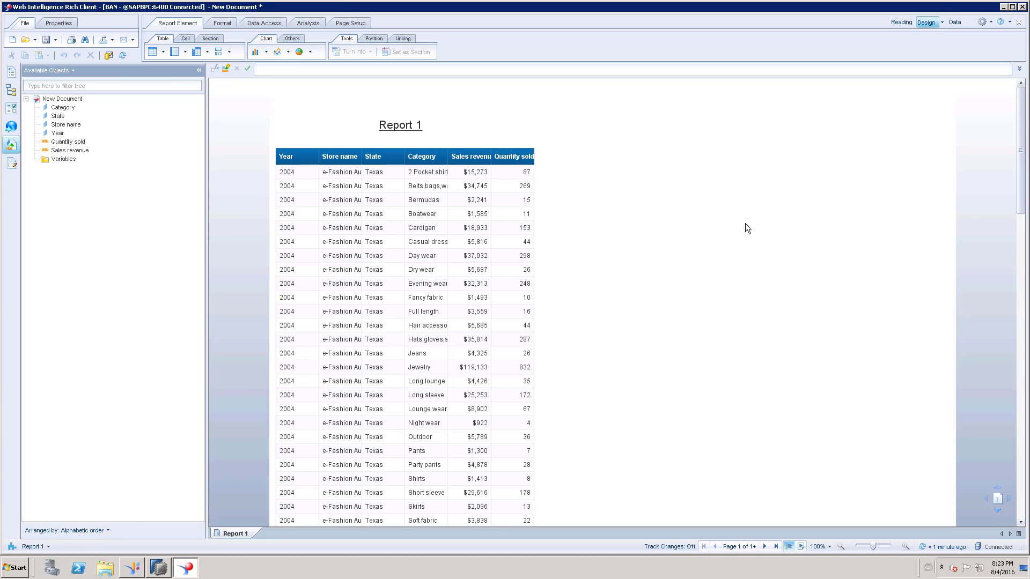
mouse_move(703, 251)
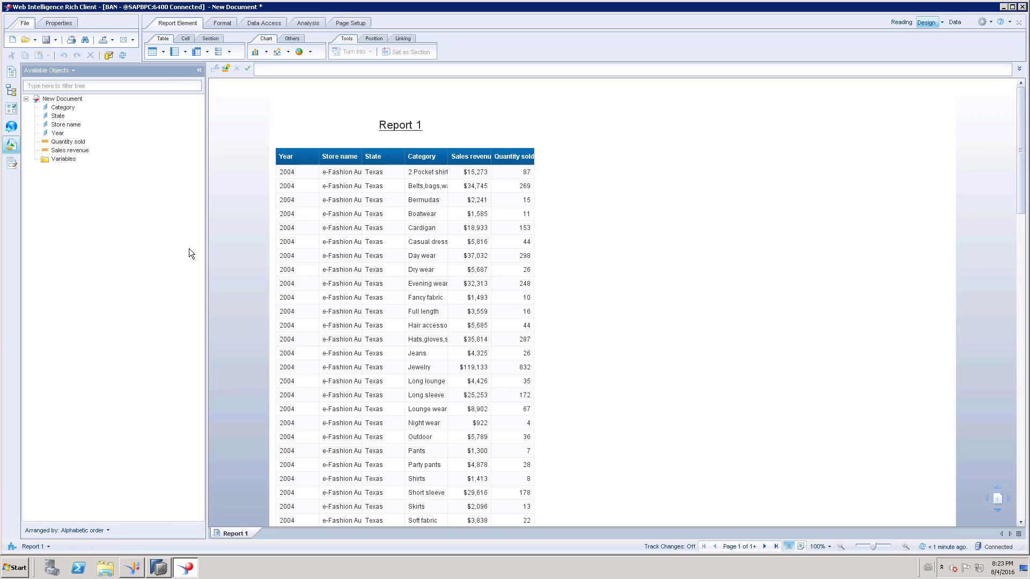
mouse_move(360, 210)
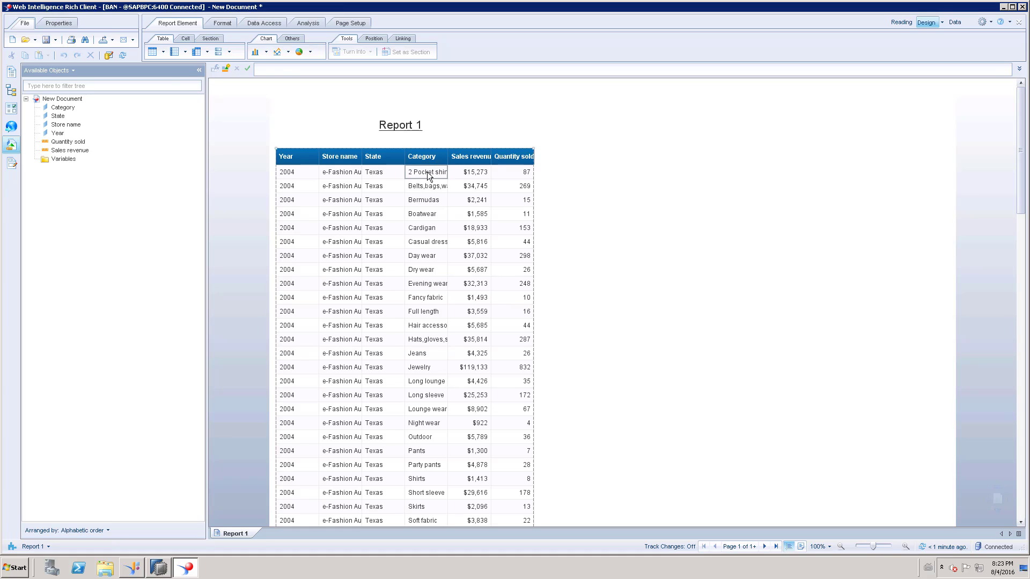
Inspect the report's Category column, its data object and the whole table.
click(426, 171)
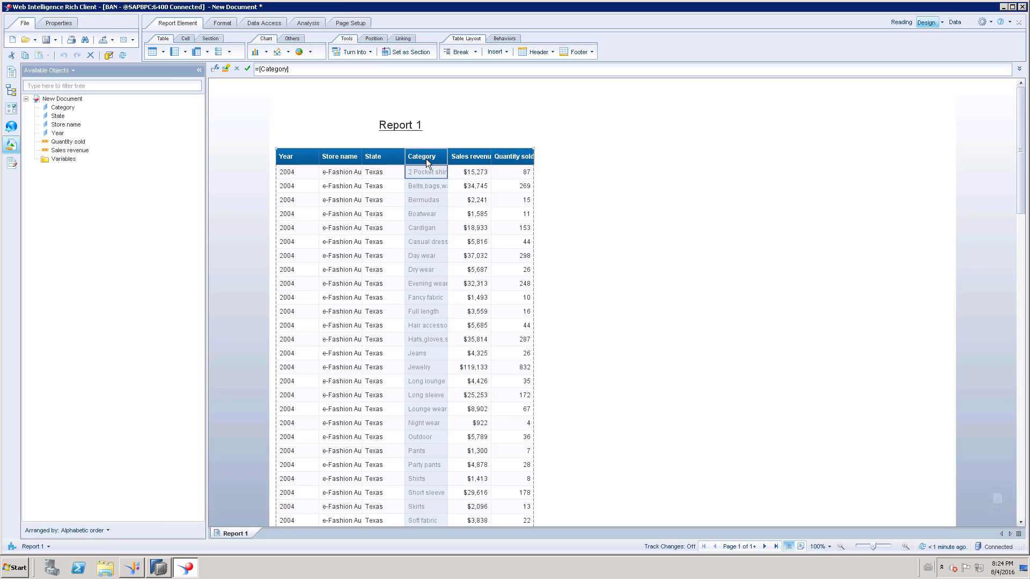
mouse_move(64, 158)
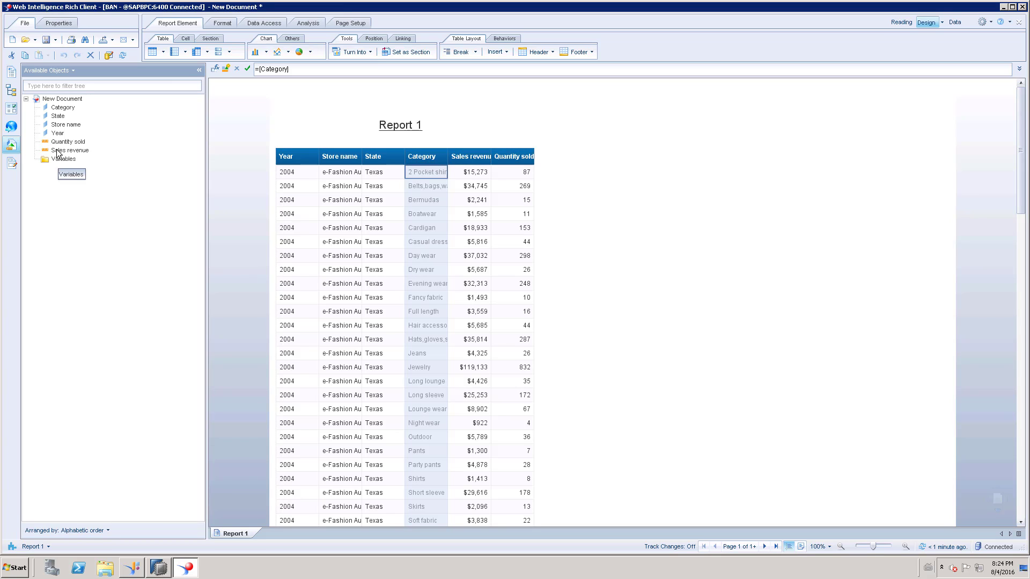
click(422, 156)
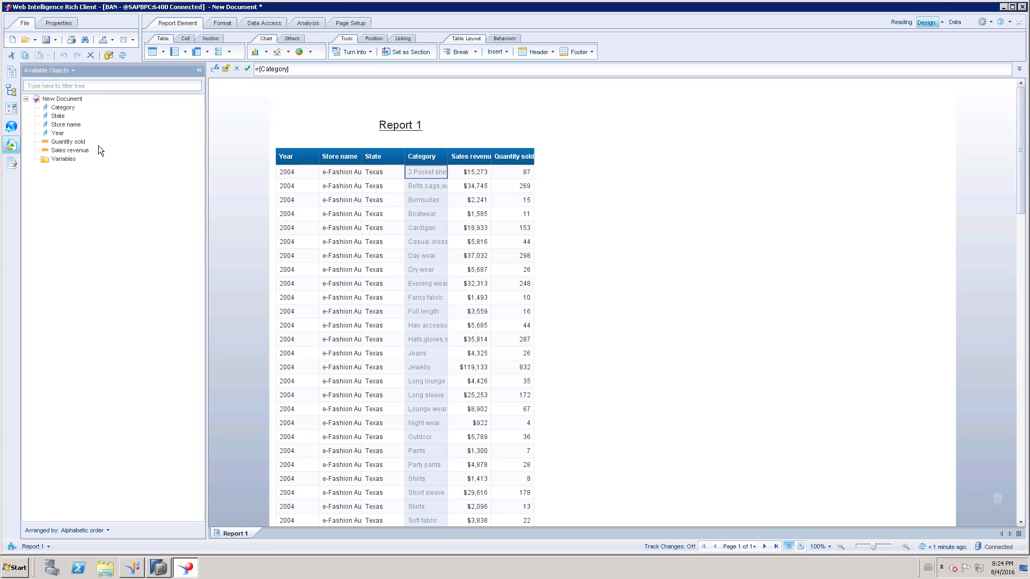
mouse_move(63, 107)
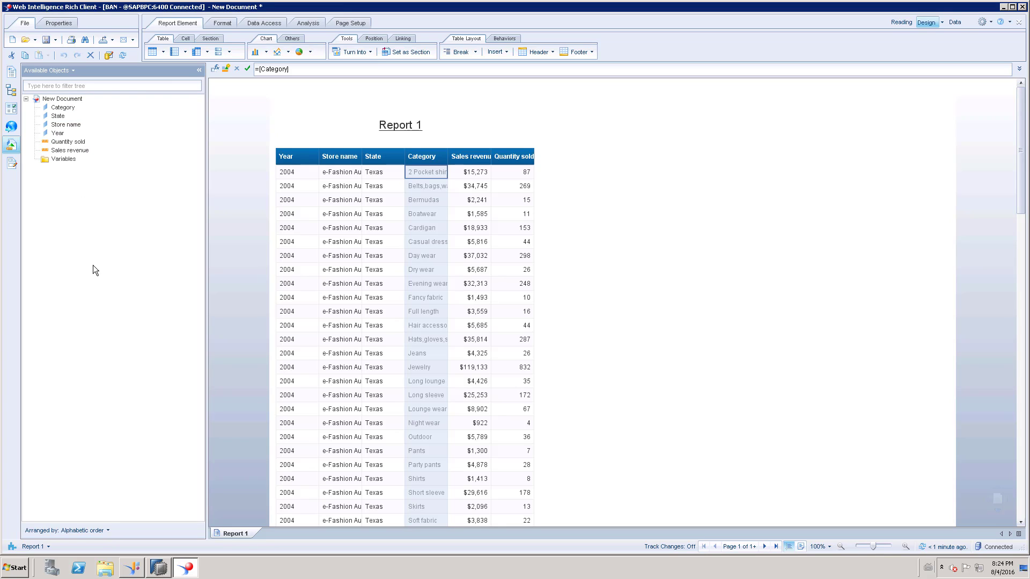
click(63, 107)
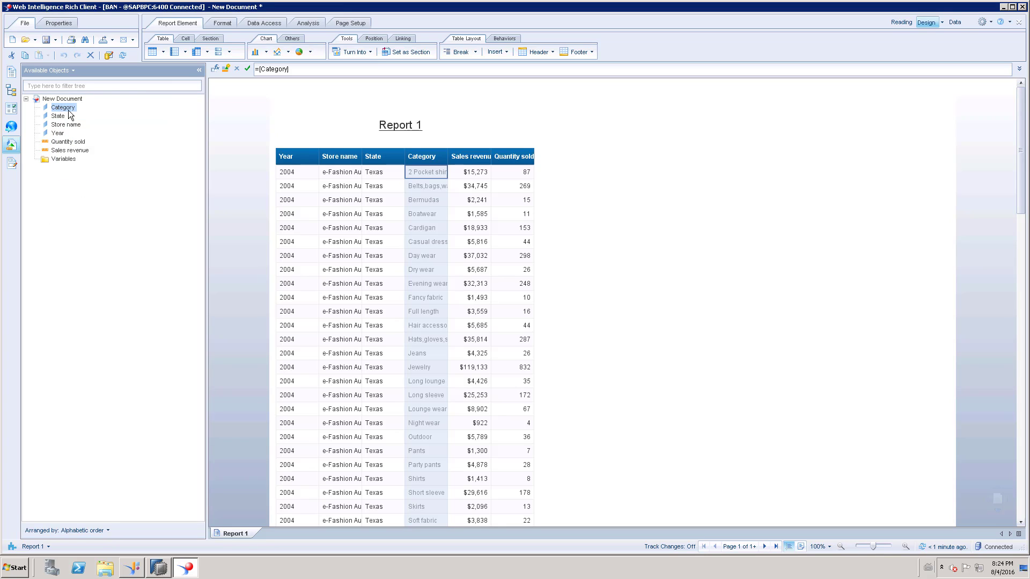
mouse_move(63, 107)
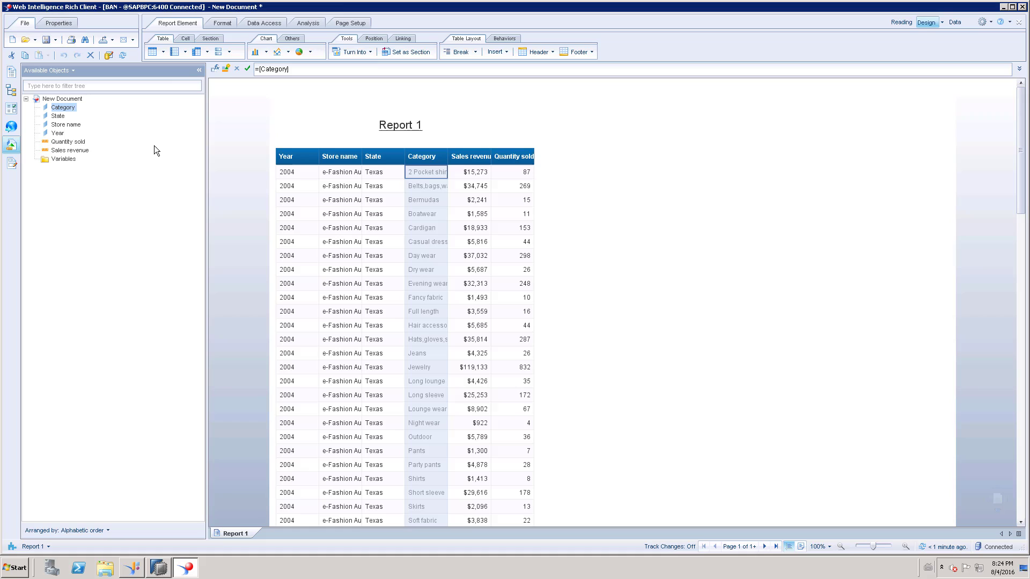
mouse_move(64, 107)
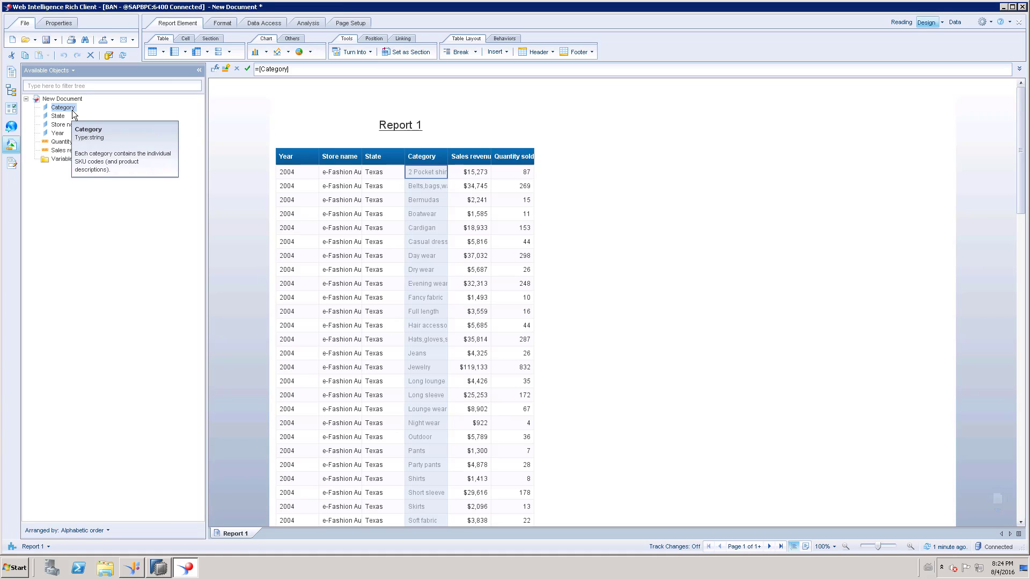
mouse_move(148, 401)
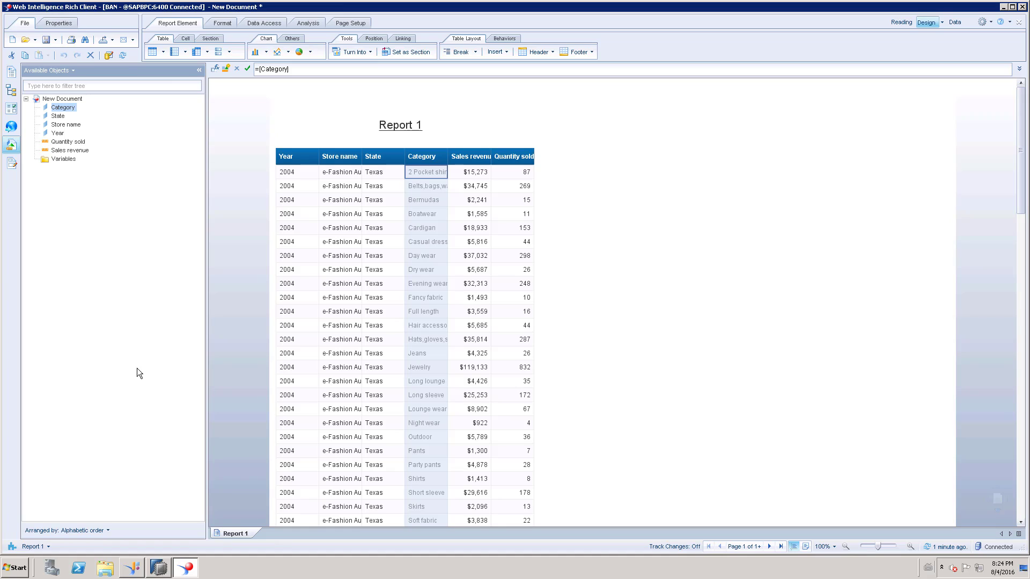
mouse_move(427, 235)
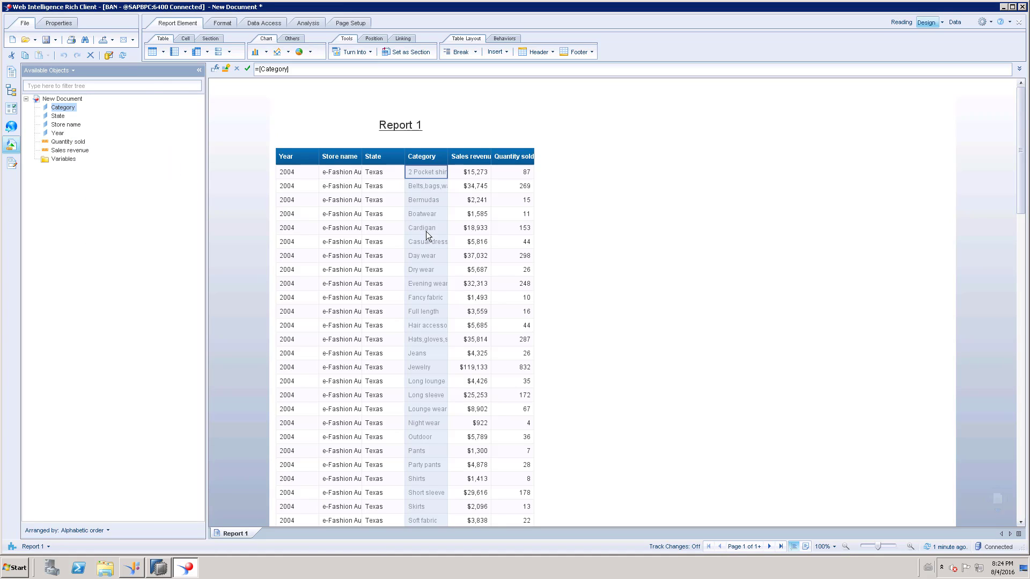
click(422, 156)
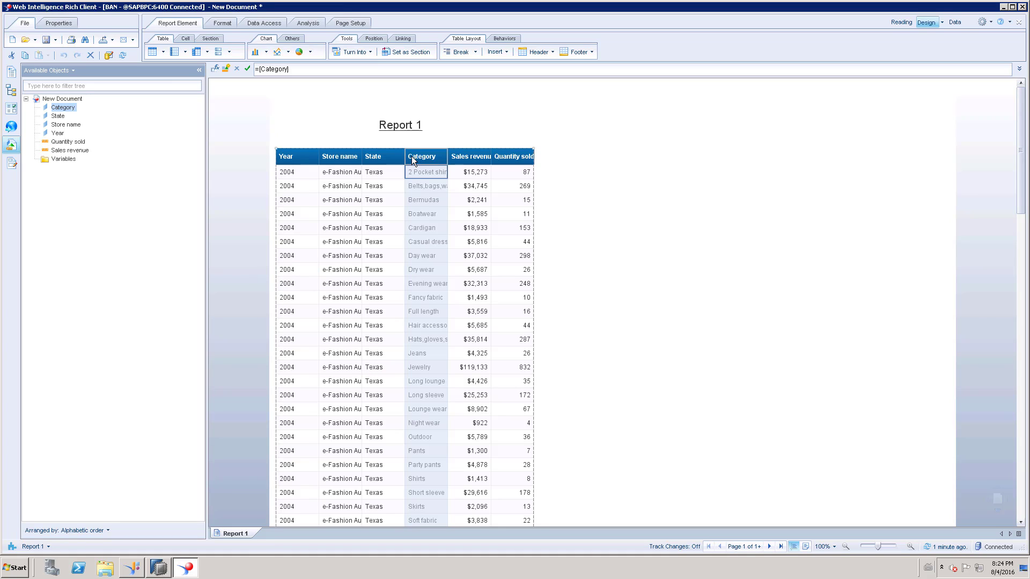
mouse_move(63, 107)
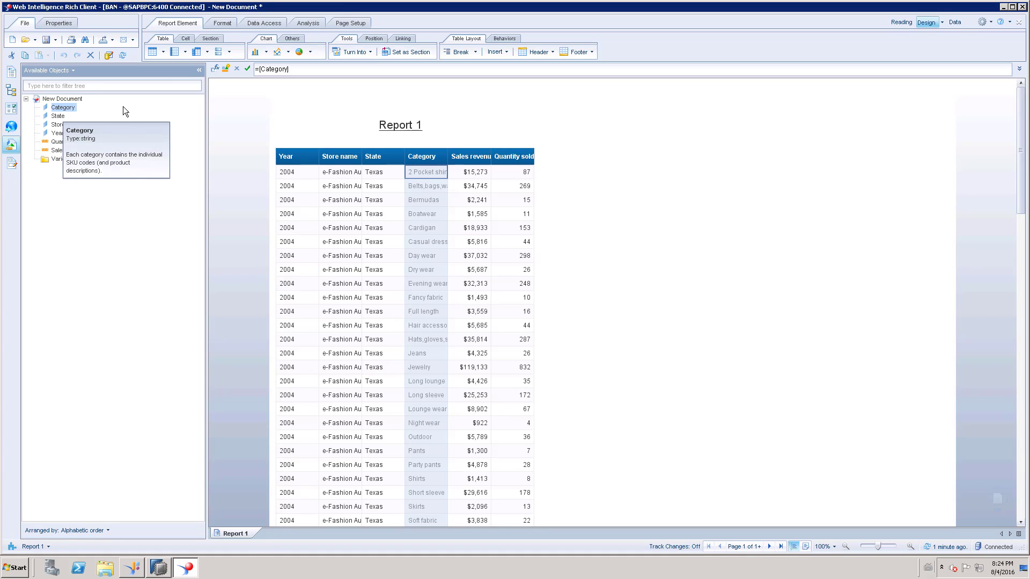
mouse_move(62, 107)
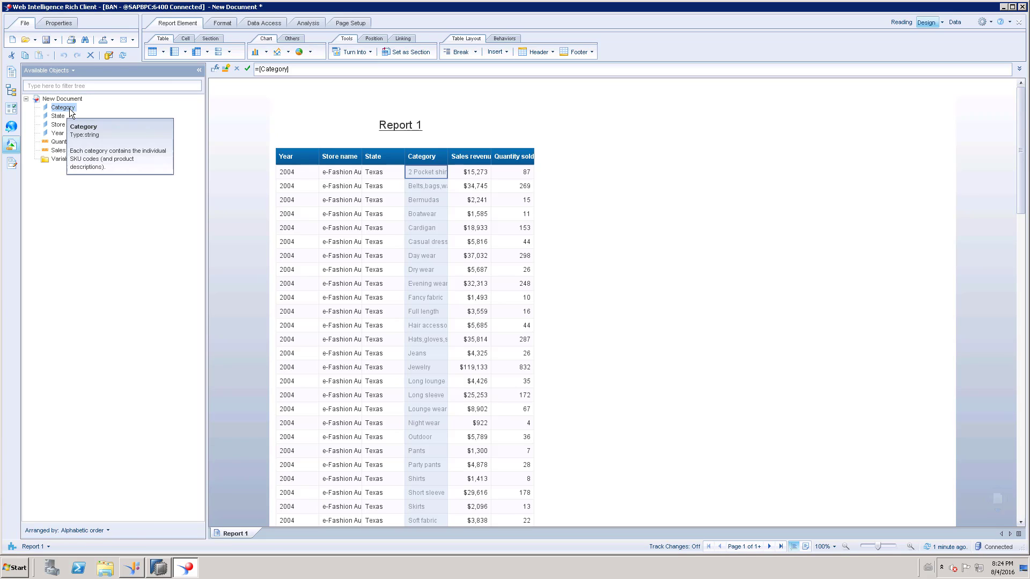
mouse_move(111, 109)
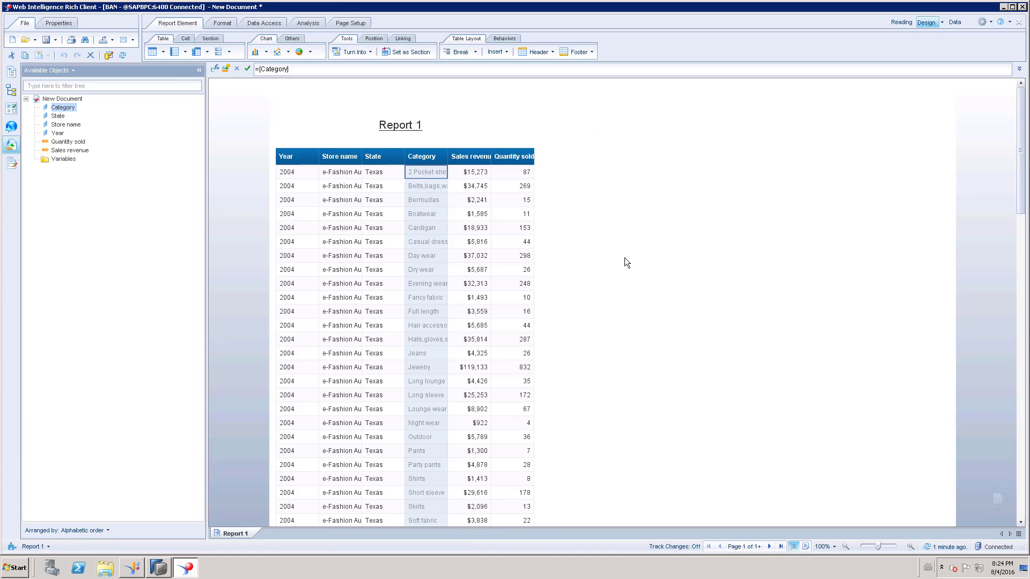
mouse_move(683, 231)
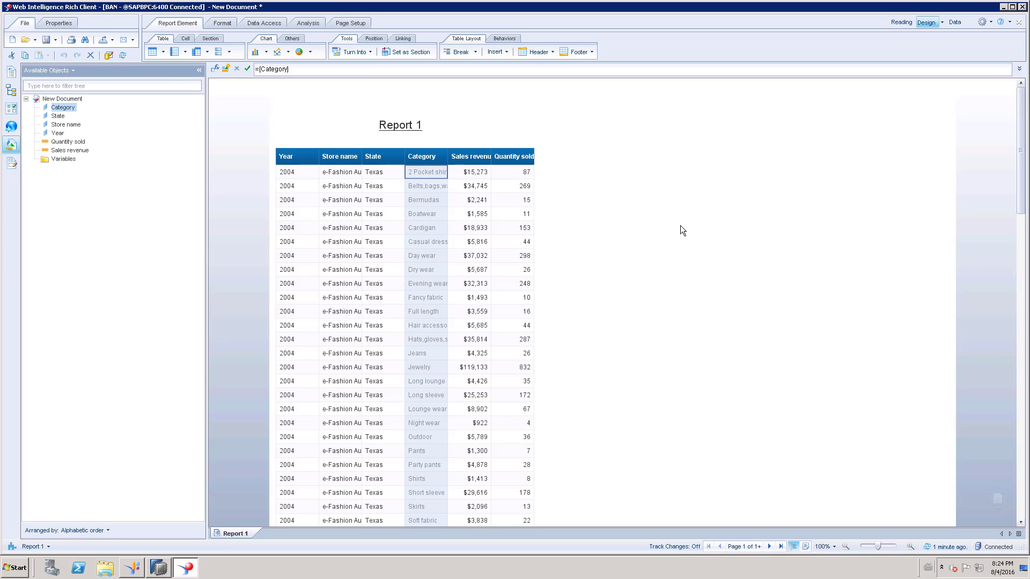
mouse_move(676, 261)
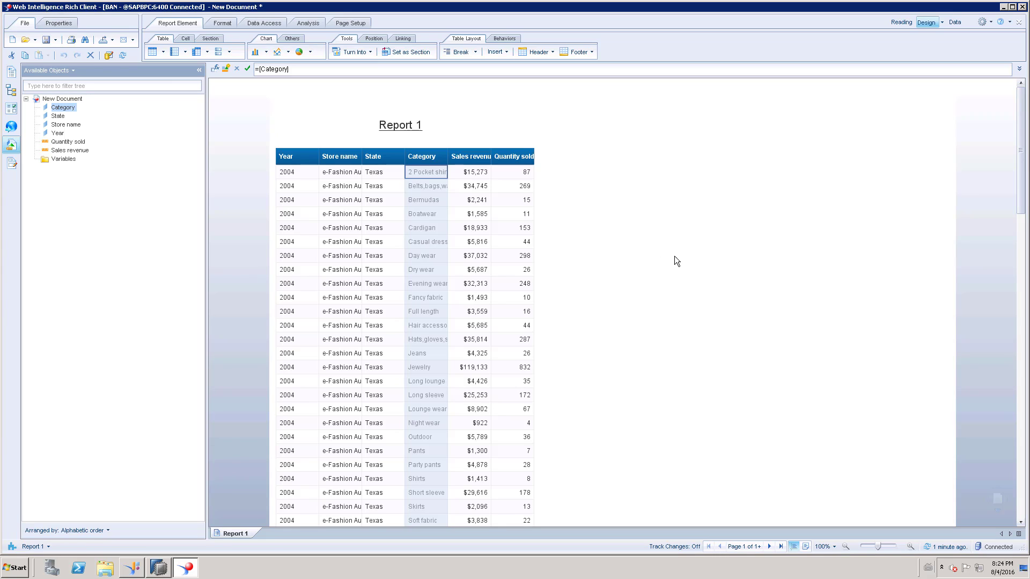
mouse_move(658, 246)
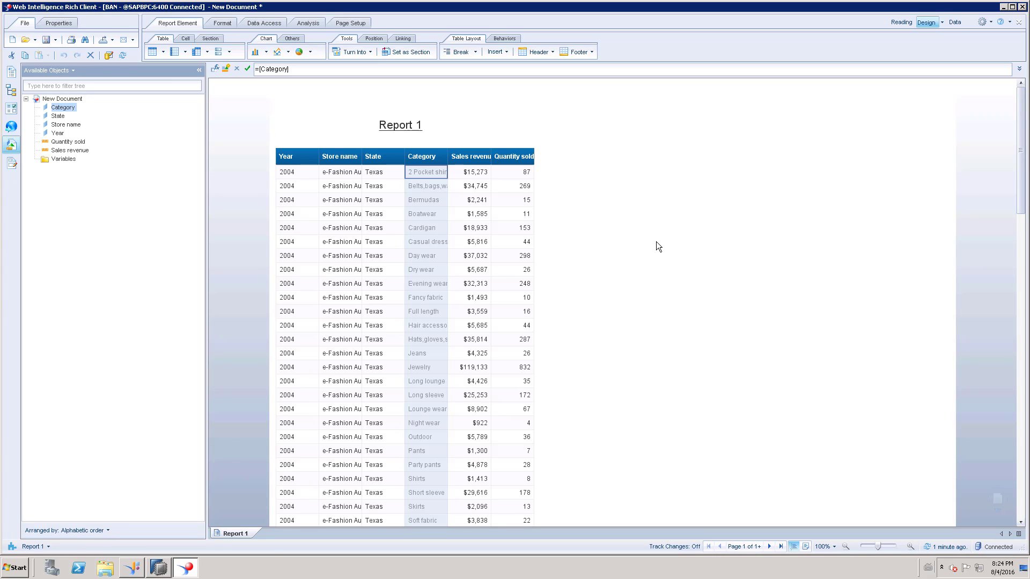
click(296, 186)
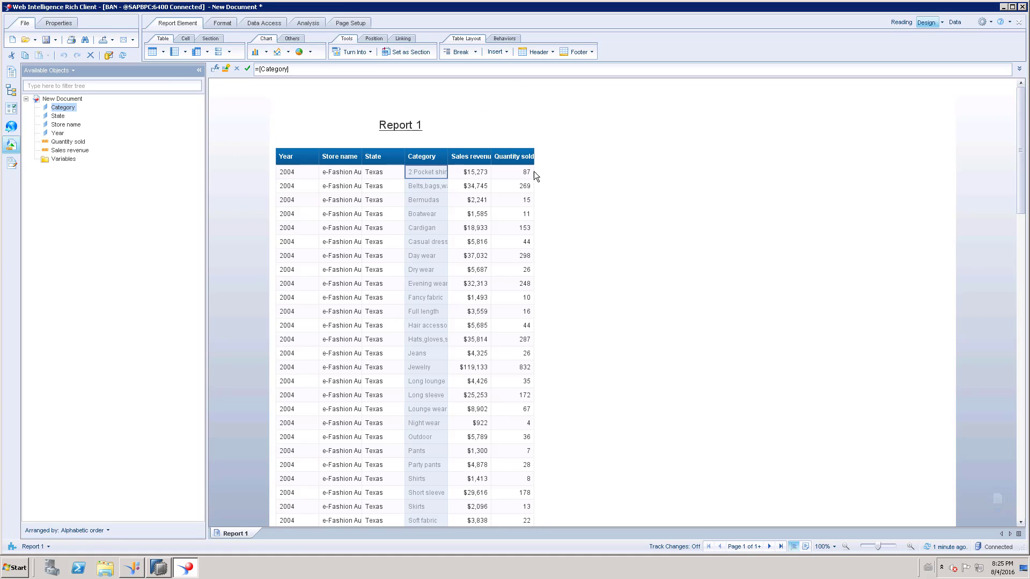
mouse_move(690, 200)
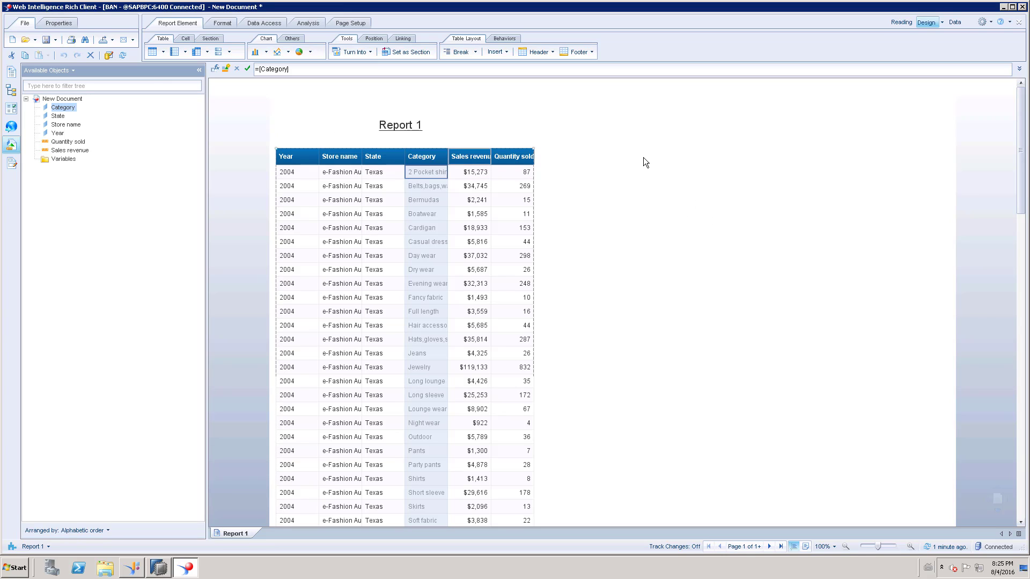
mouse_move(45, 39)
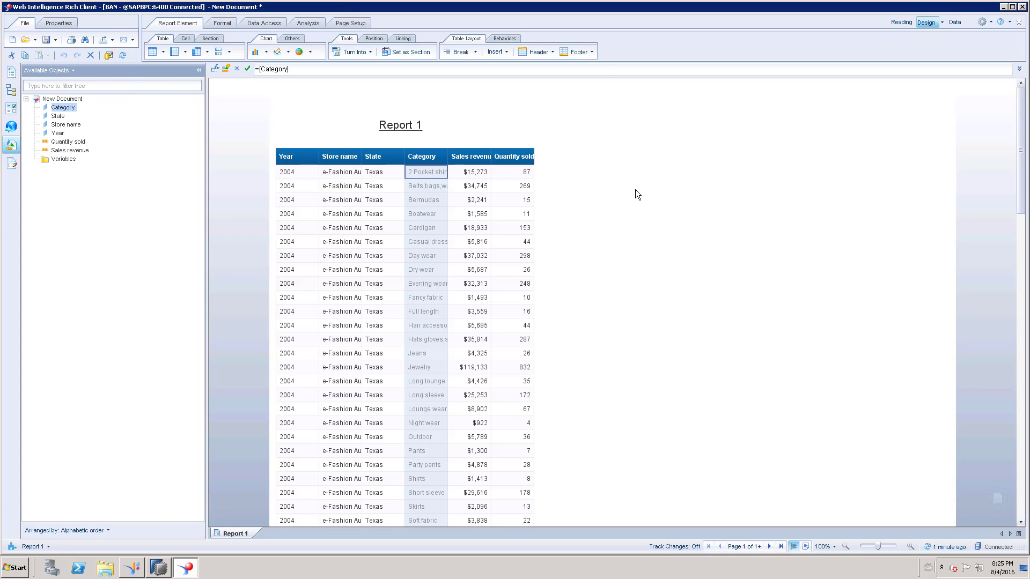
mouse_move(145, 305)
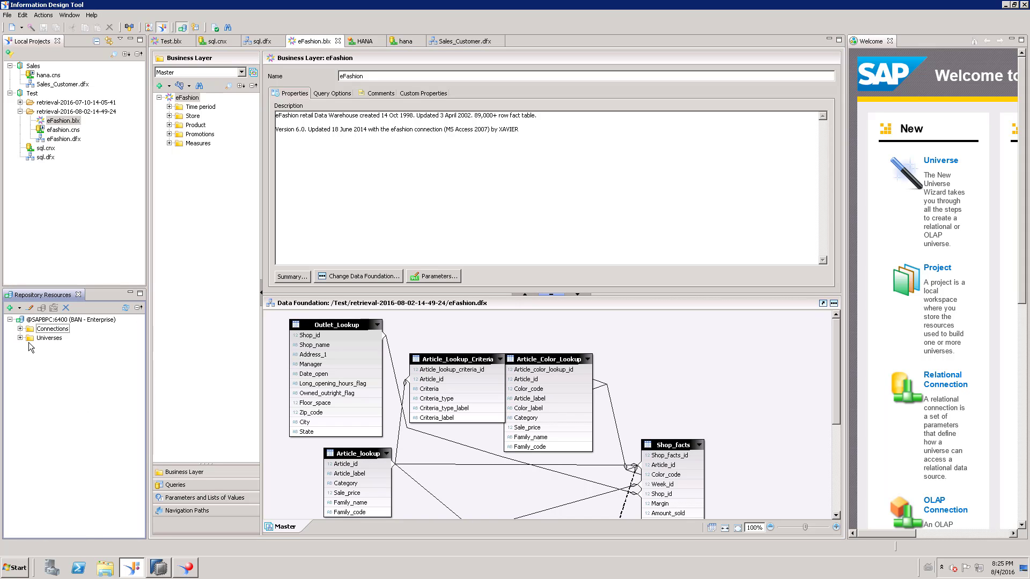
Browse Repository Resources to the folder holding the published eFashion universe.
click(23, 337)
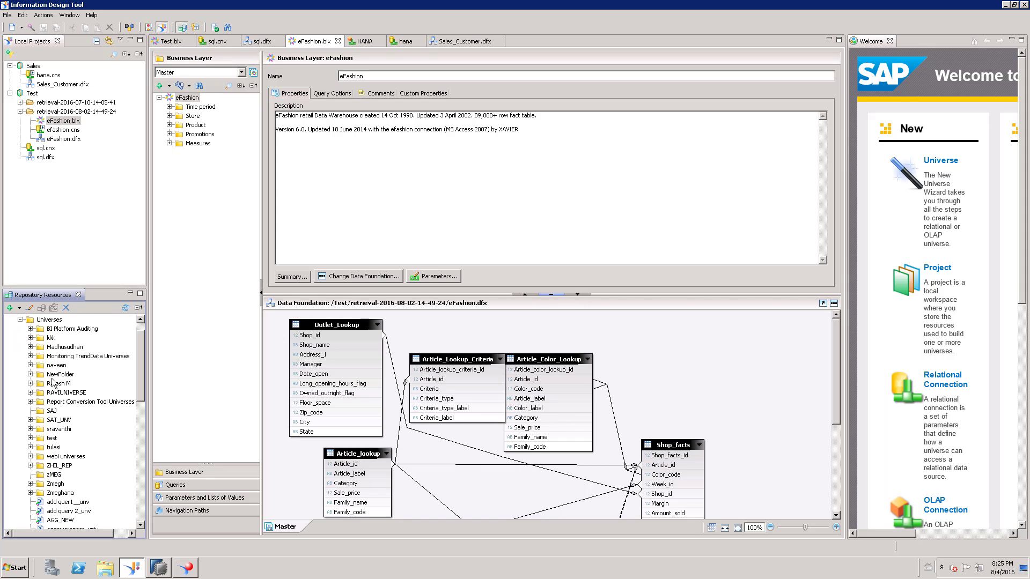
scroll(down, 3)
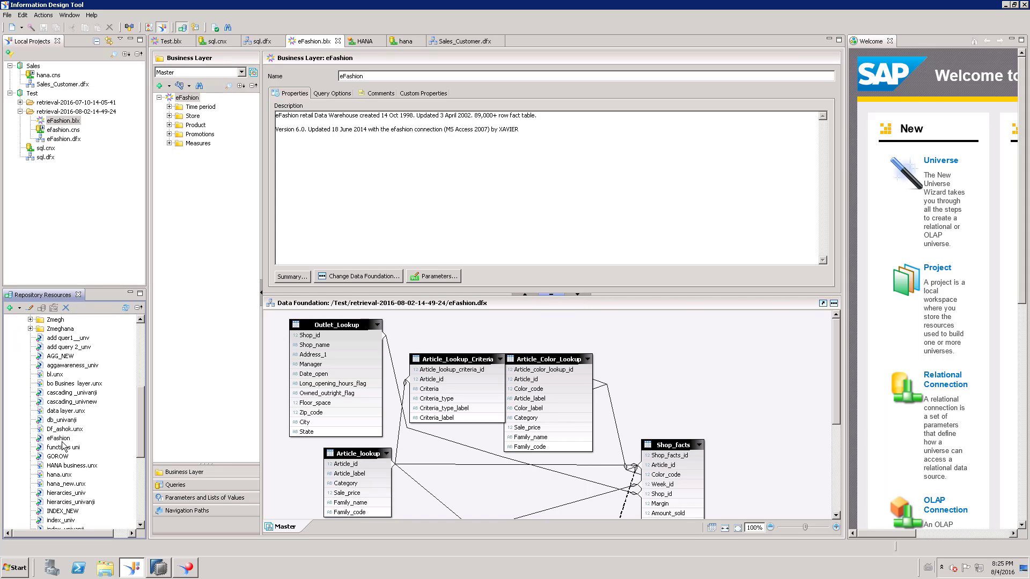
right_click(58, 438)
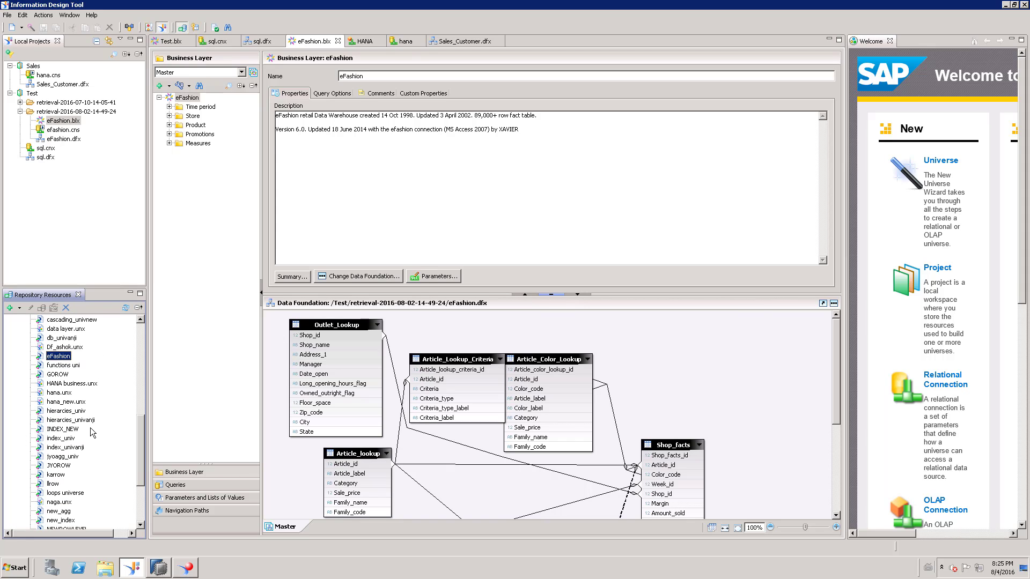
scroll(down, 3)
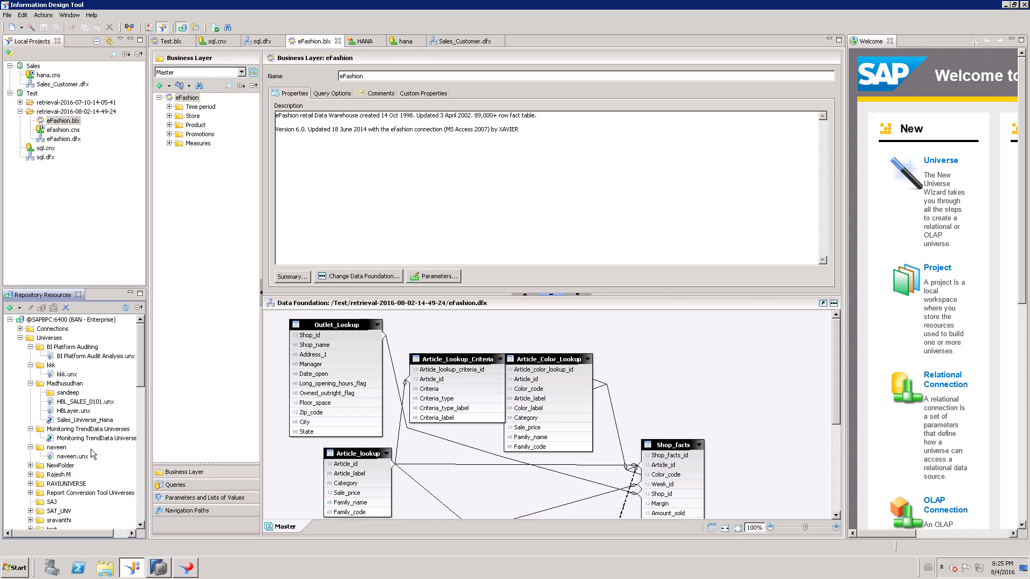
scroll(down, 3)
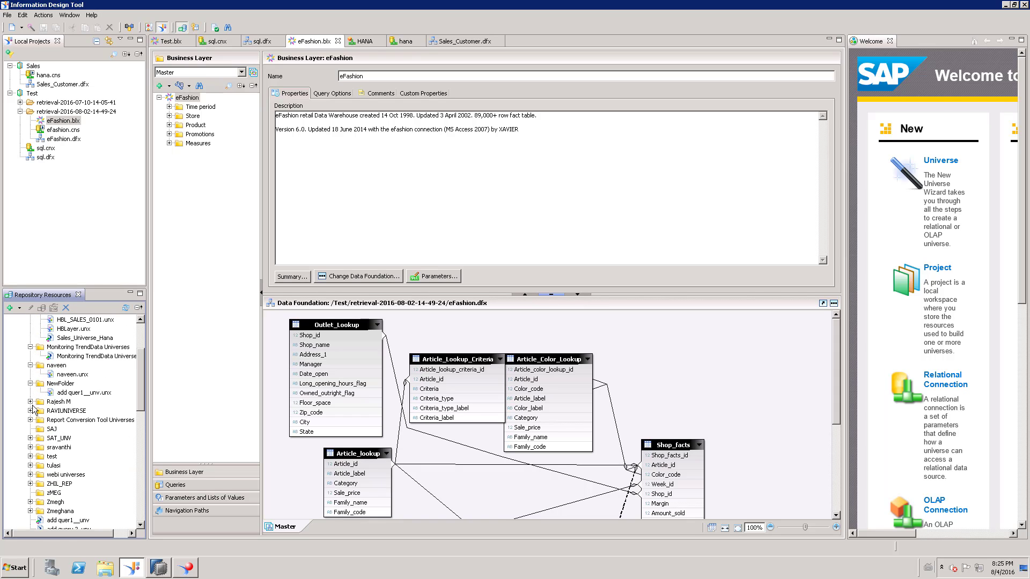
click(33, 401)
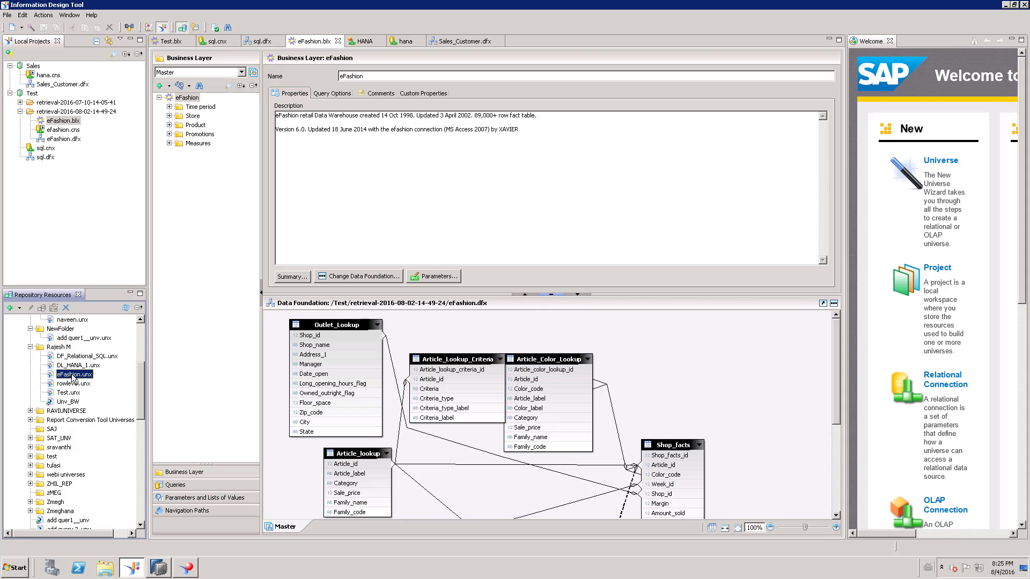
right_click(72, 374)
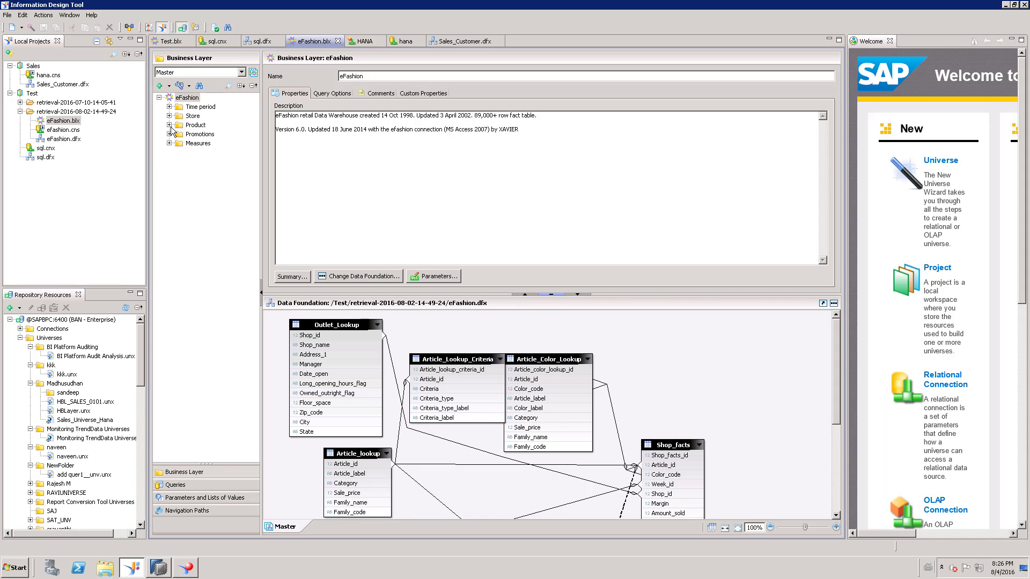
Expand the Product folder in the eFashion business layer.
click(169, 124)
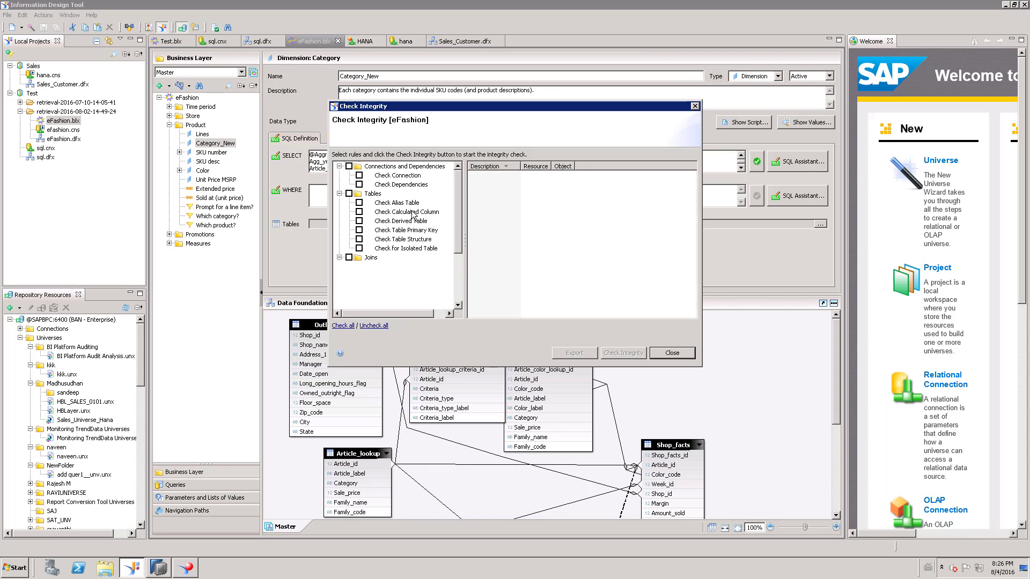
Run the eFashion integrity check with all rules selected, then close the results.
click(342, 325)
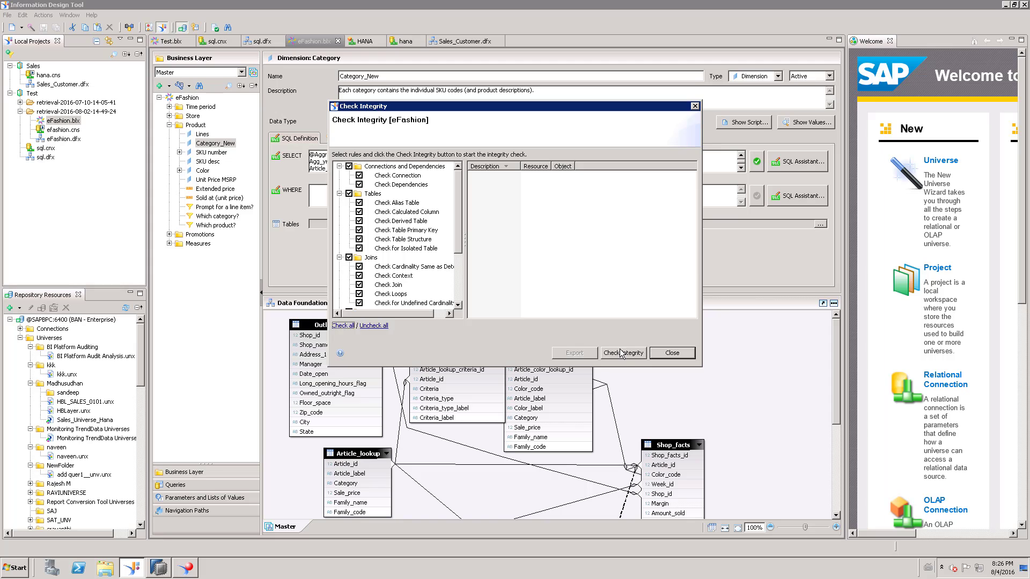
click(623, 353)
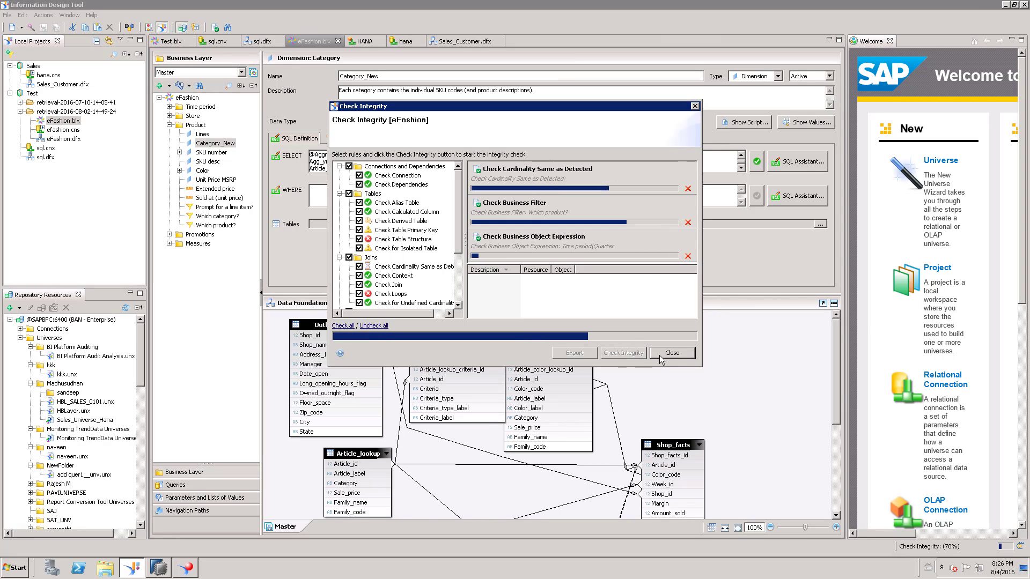
click(622, 353)
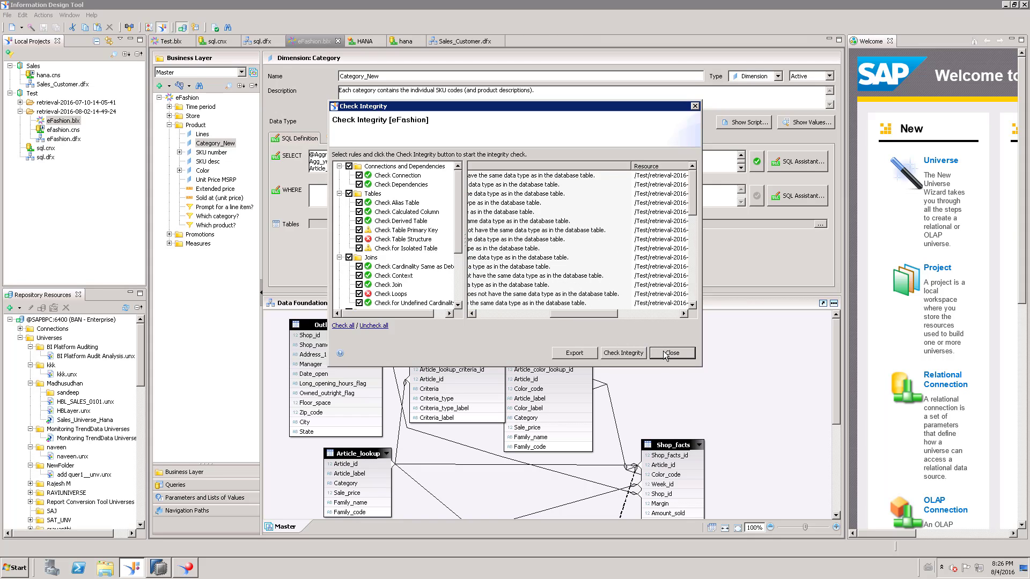
click(671, 353)
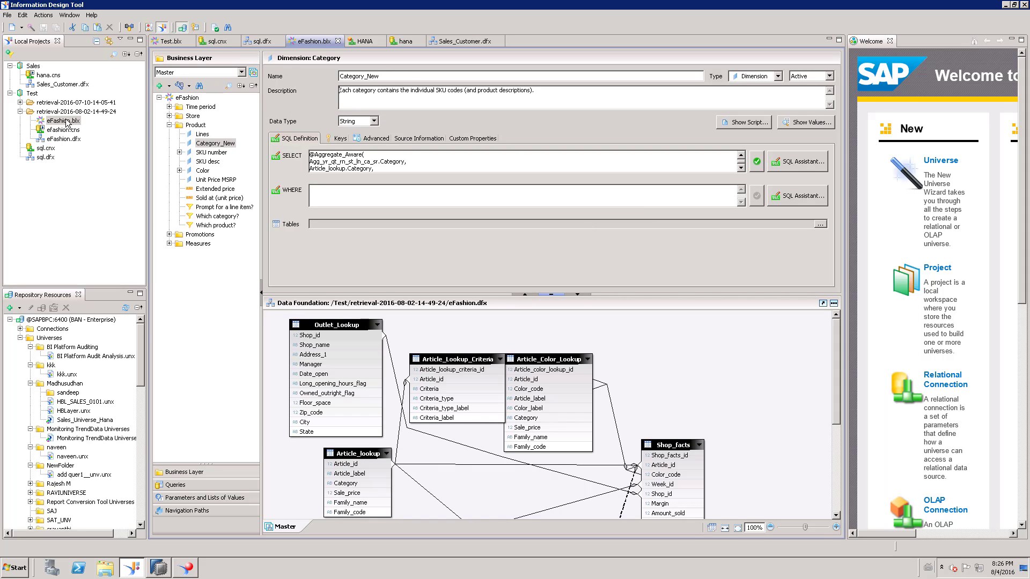
Publish eFashion.blx to the Rajesh M repository folder, overwriting the existing universe.
right_click(61, 121)
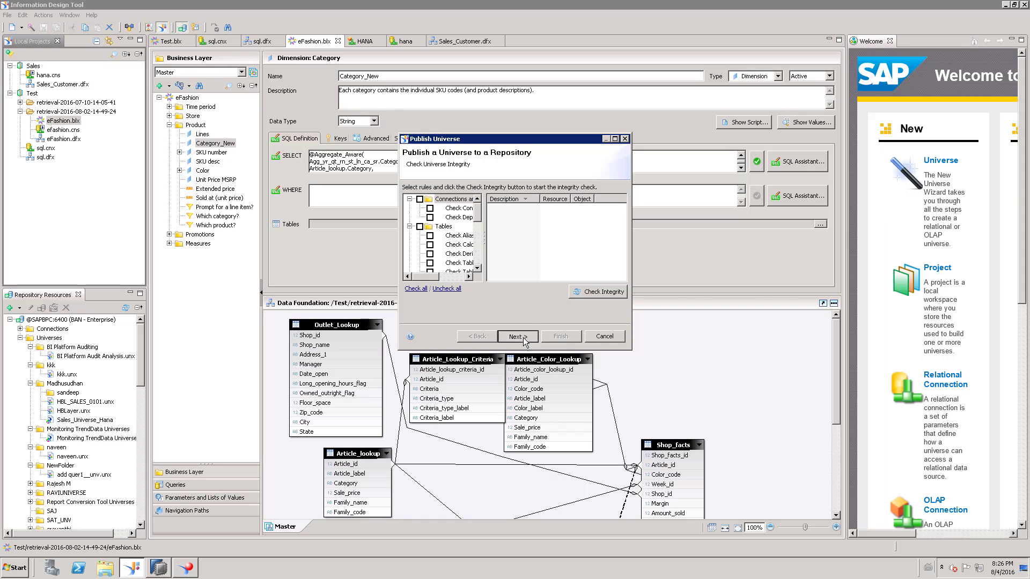
click(517, 336)
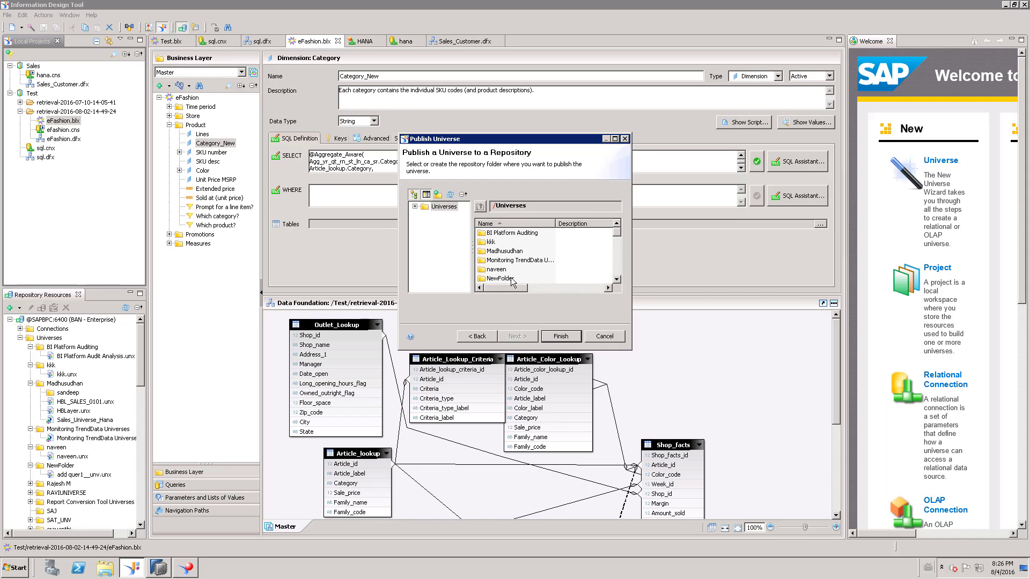
scroll(down, 3)
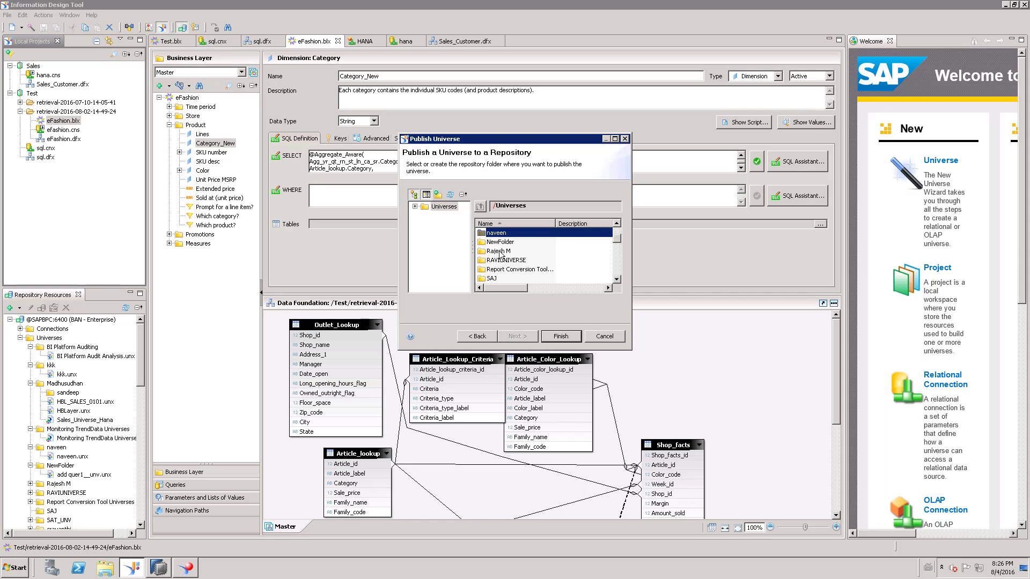
double_click(500, 251)
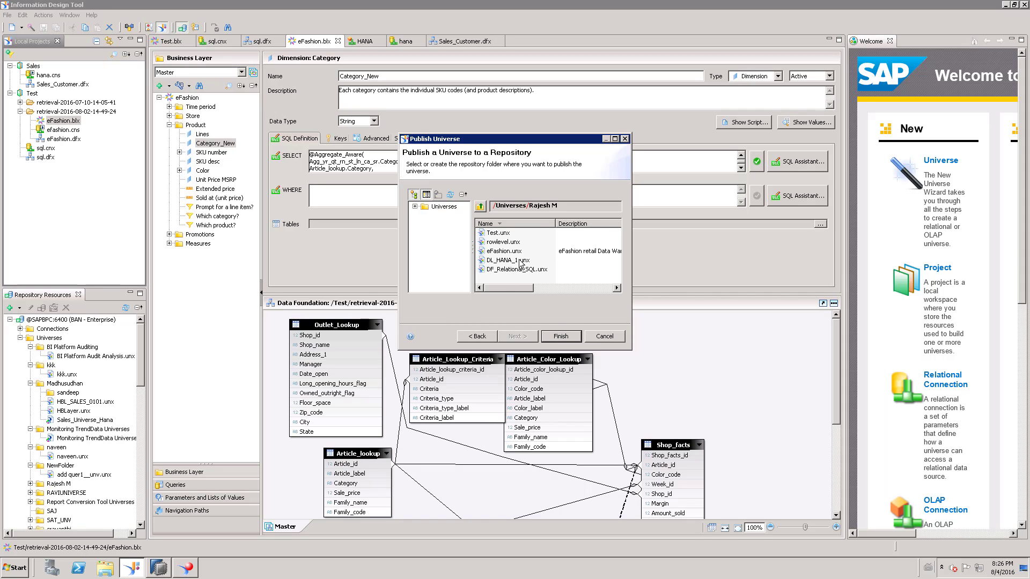
click(559, 335)
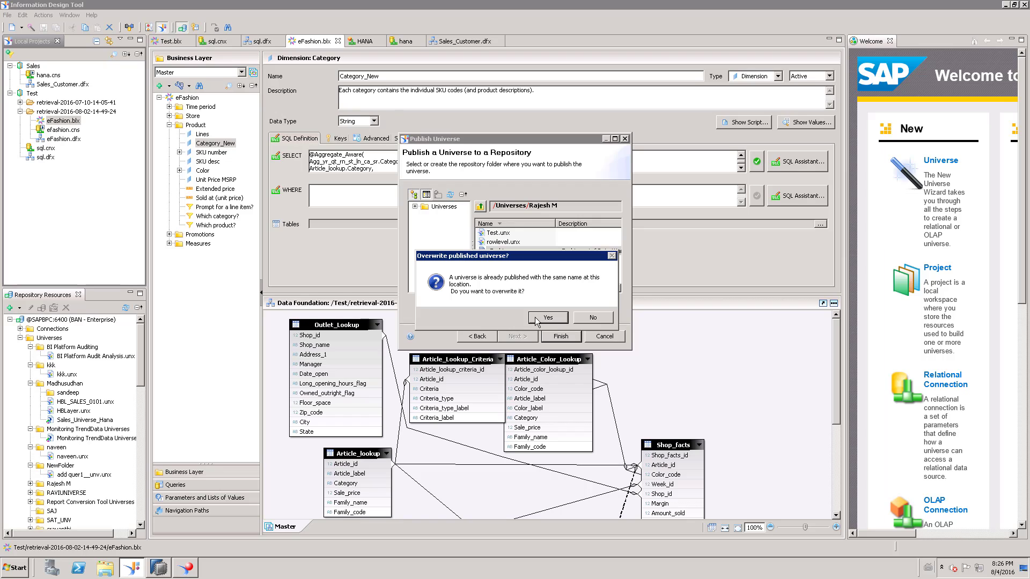
click(547, 317)
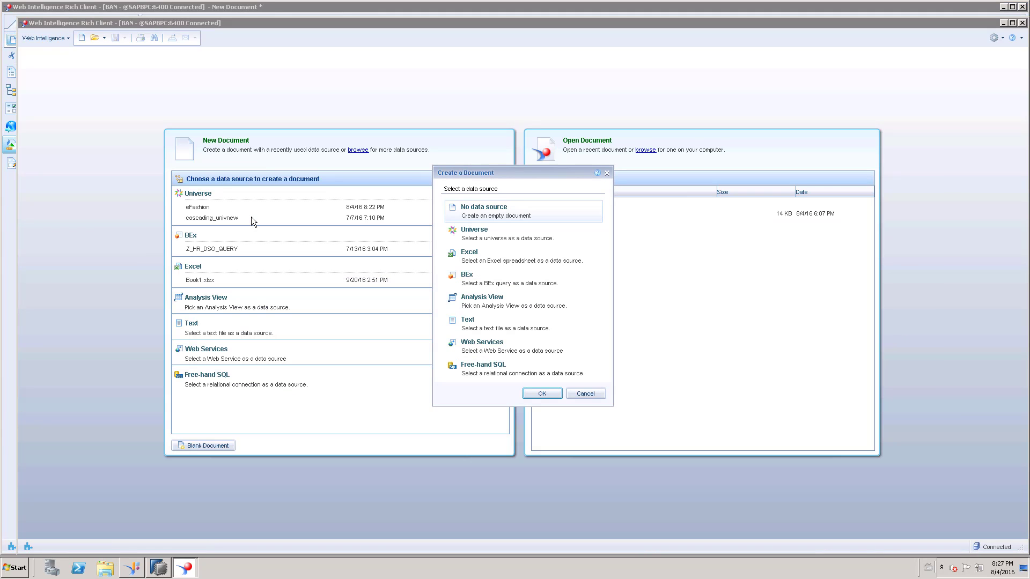
Start a Universe-based new document, filter the universe list for 'ef', then close it.
click(484, 231)
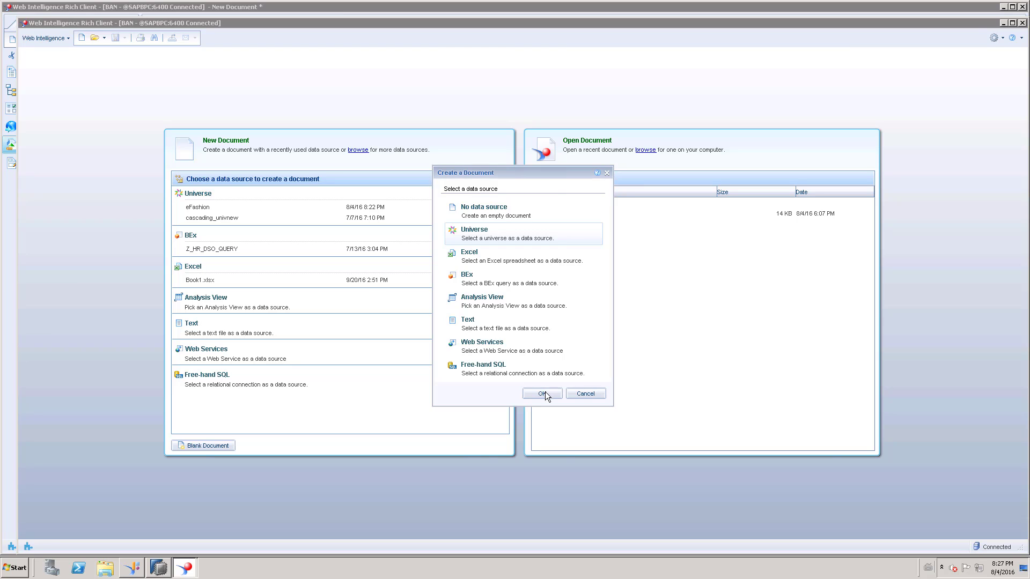
click(540, 393)
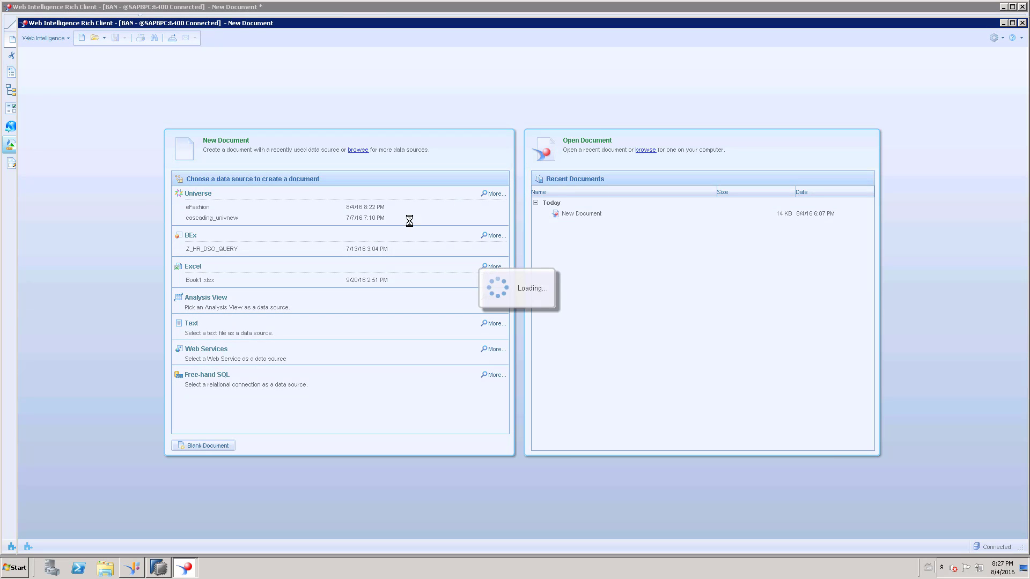
mouse_move(131, 86)
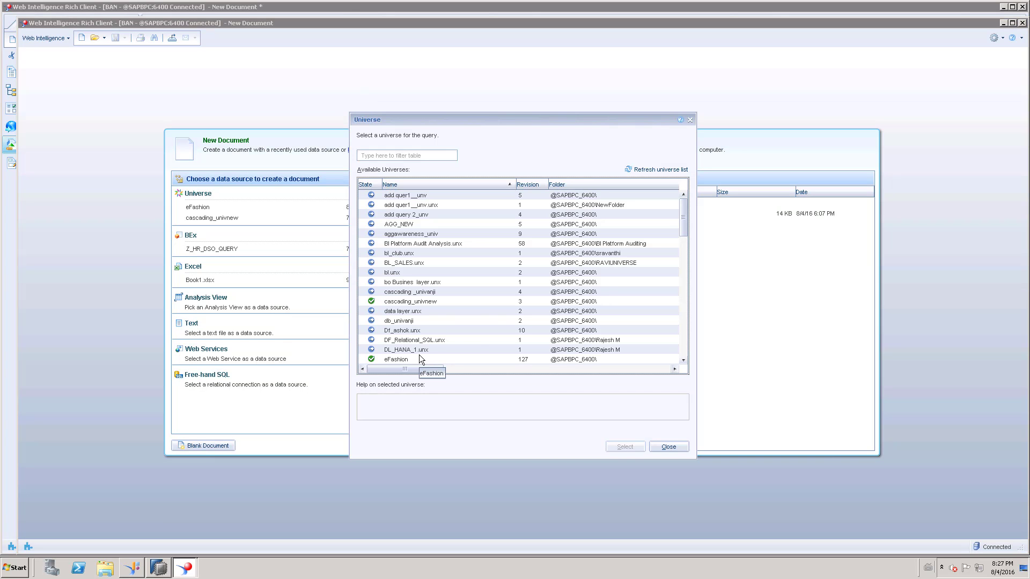
mouse_move(407, 351)
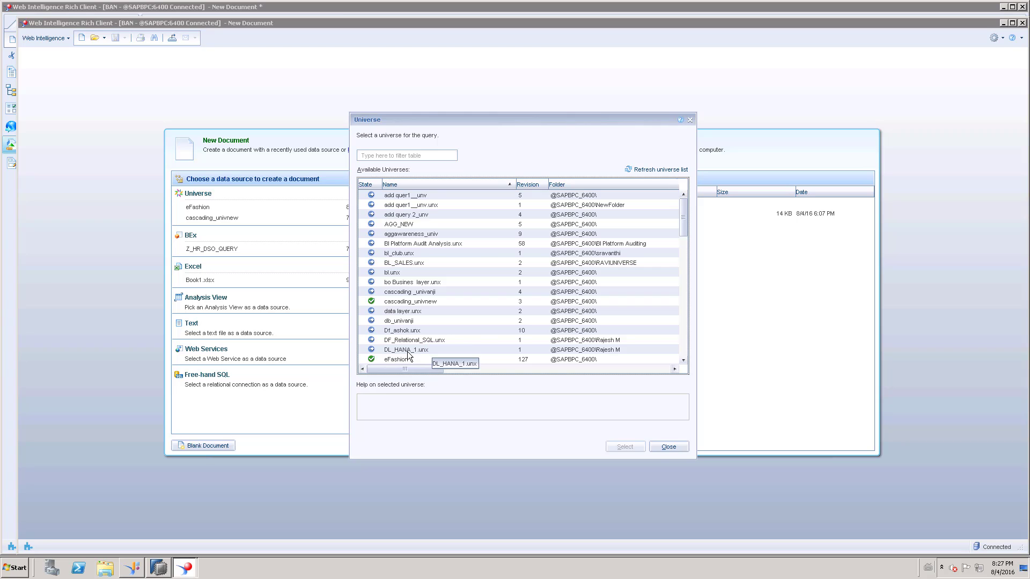
click(396, 359)
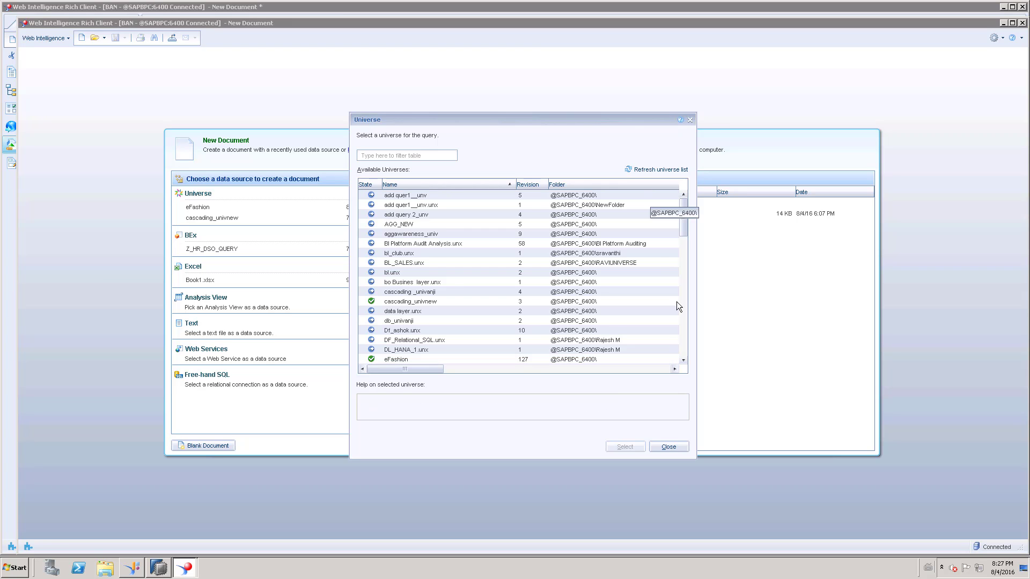
scroll(down, 3)
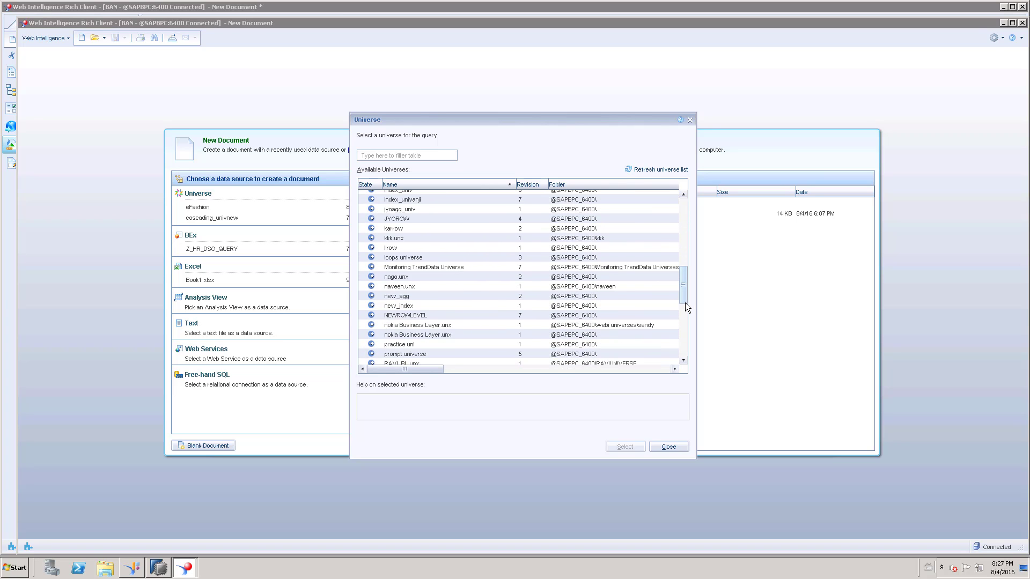
scroll(down, 3)
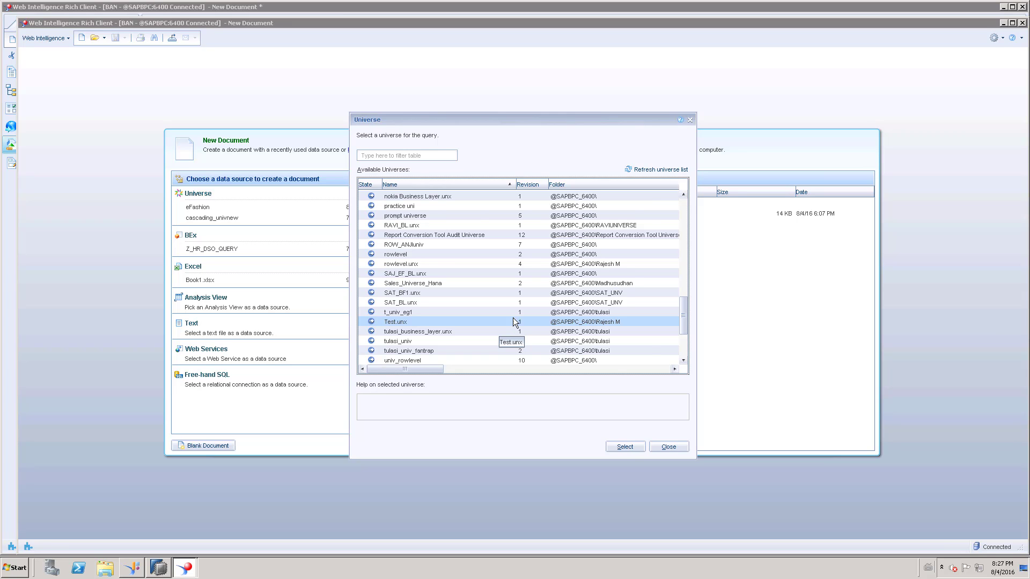
scroll(down, 3)
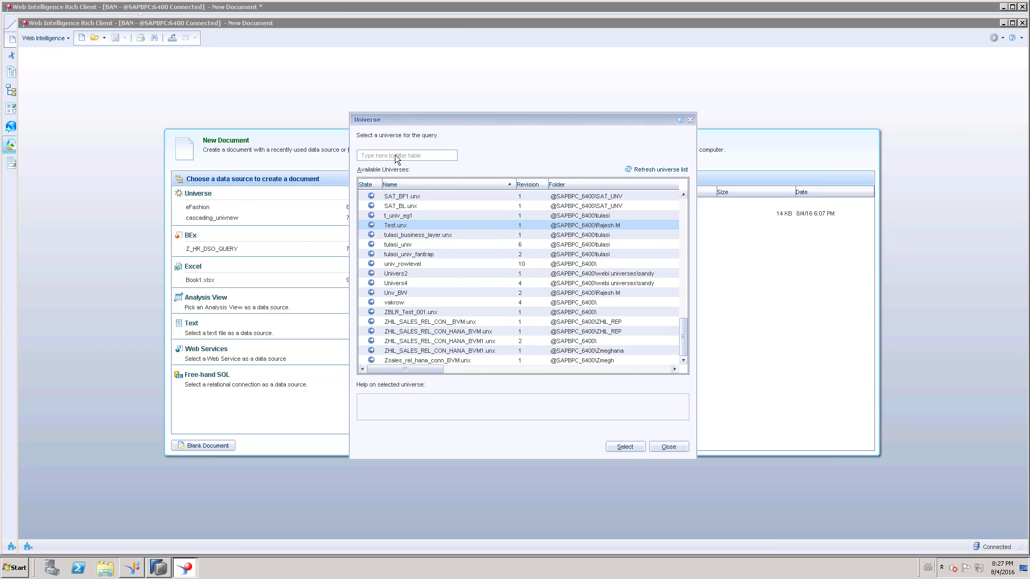
text(efashion)
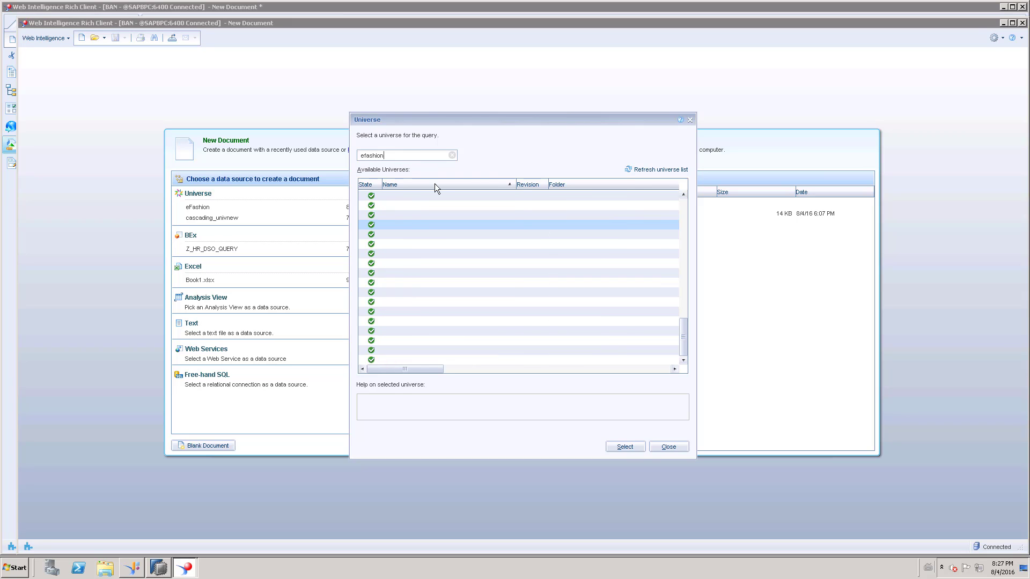
click(417, 224)
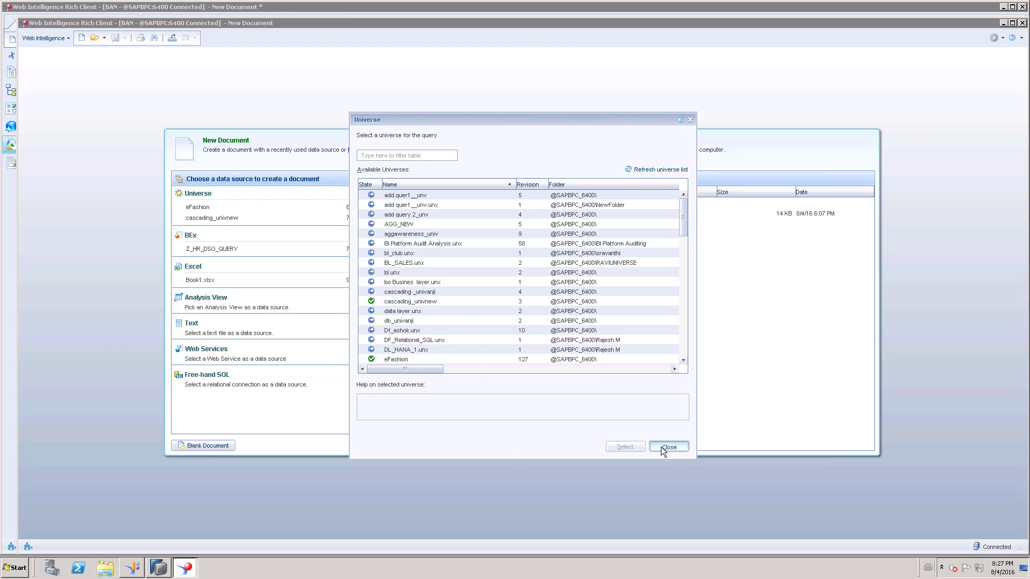
click(668, 447)
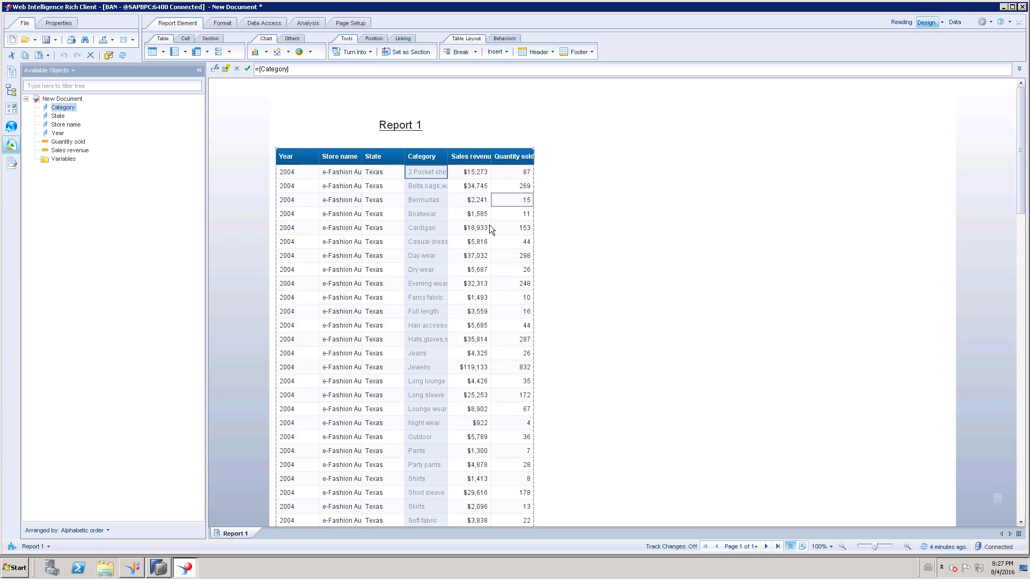
mouse_move(868, 135)
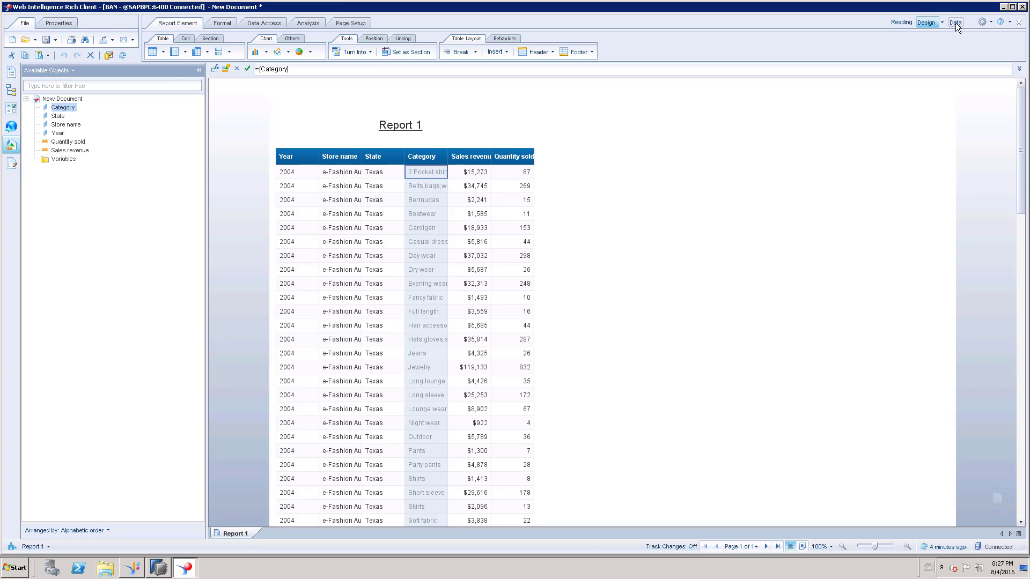
Launch Change Source for Query 1 from the Data mode providers list.
click(955, 22)
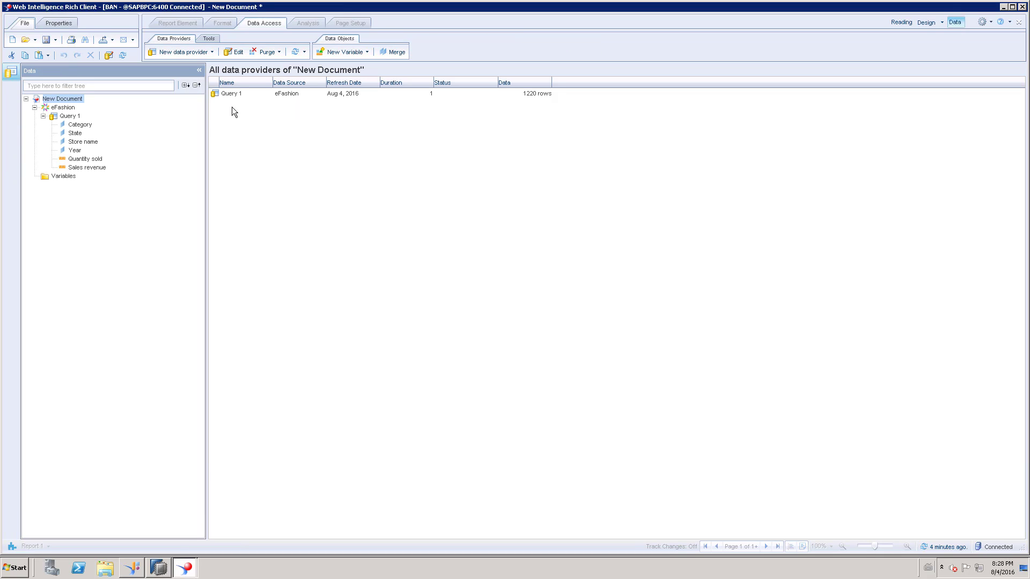
right_click(231, 92)
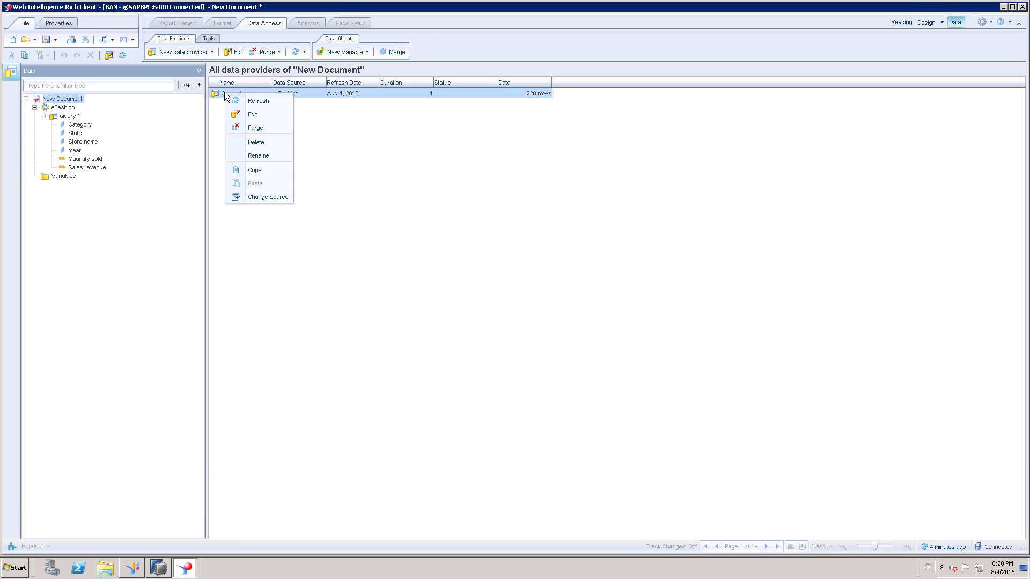
mouse_move(266, 197)
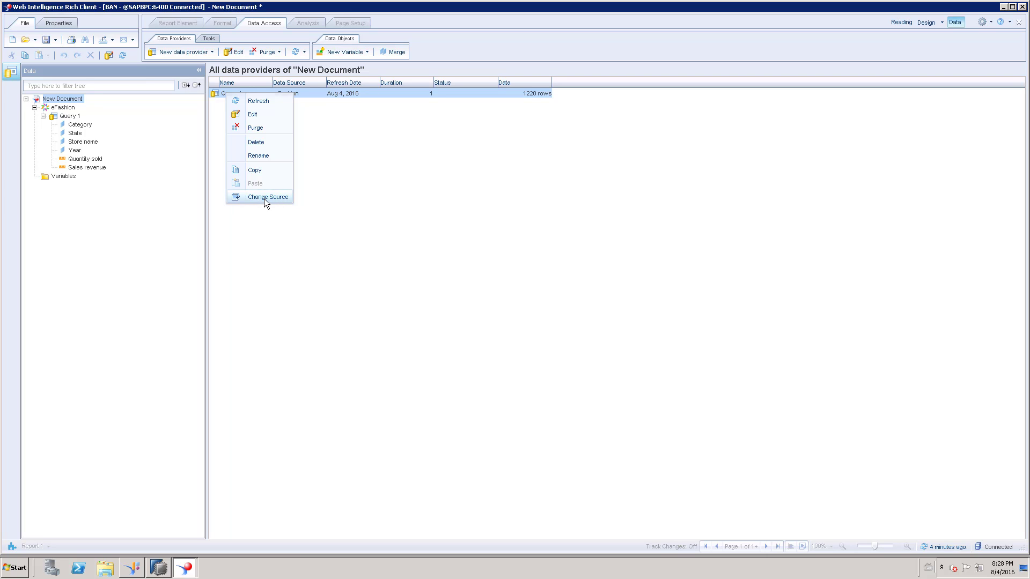
click(267, 197)
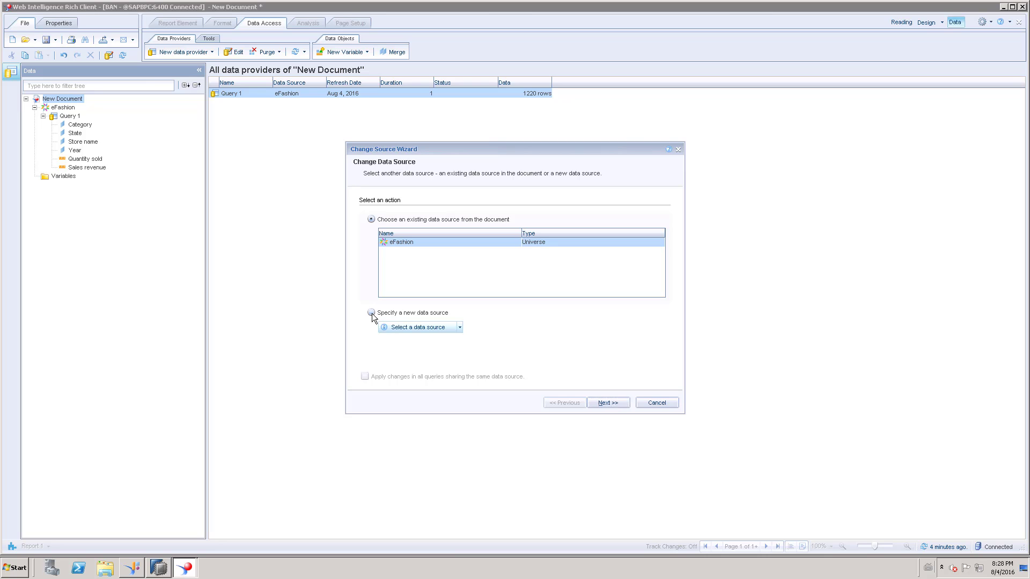
Specify a new Universe data source, search for eFashion, and advance to strategies.
click(371, 312)
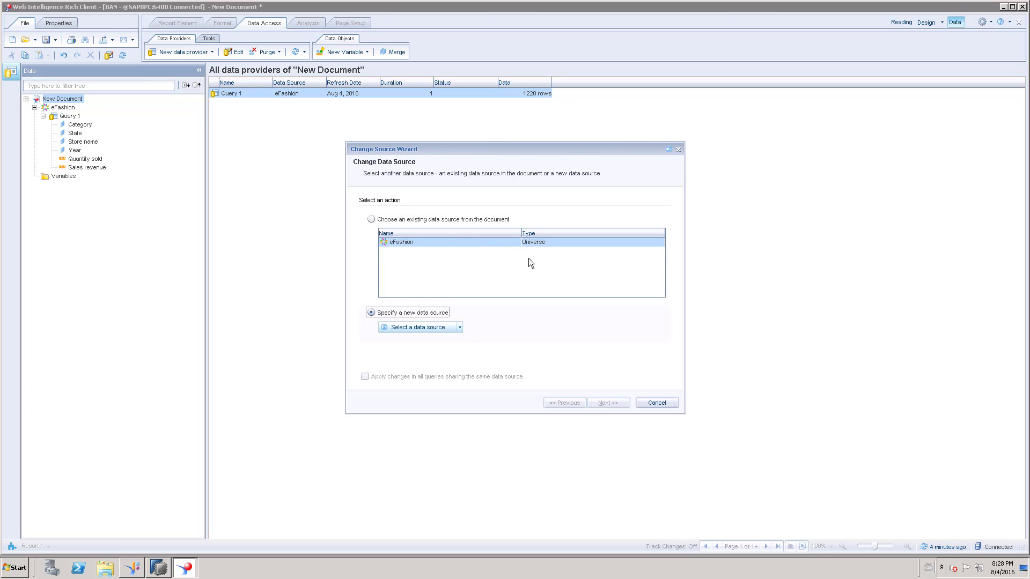
mouse_move(542, 258)
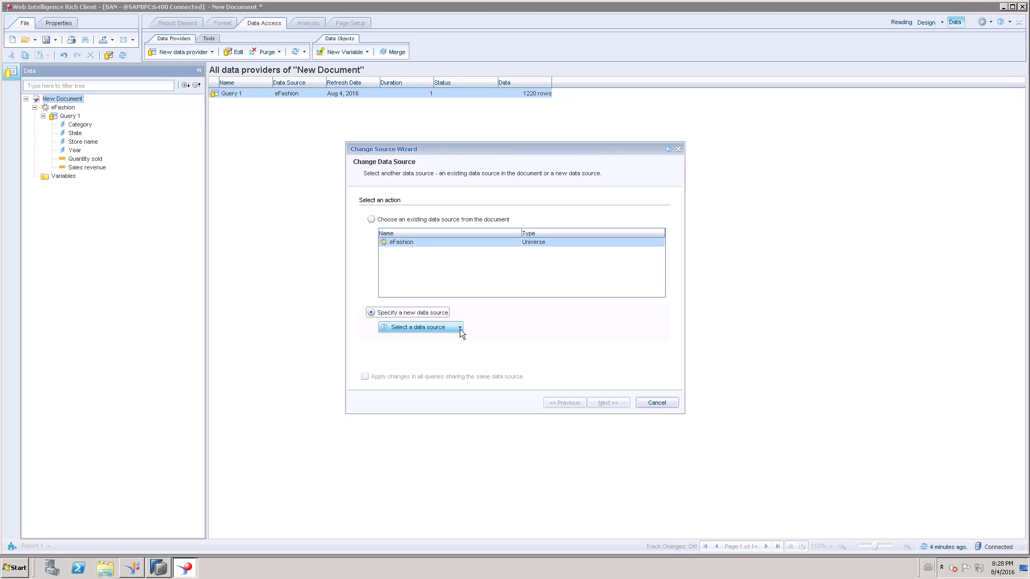
click(419, 327)
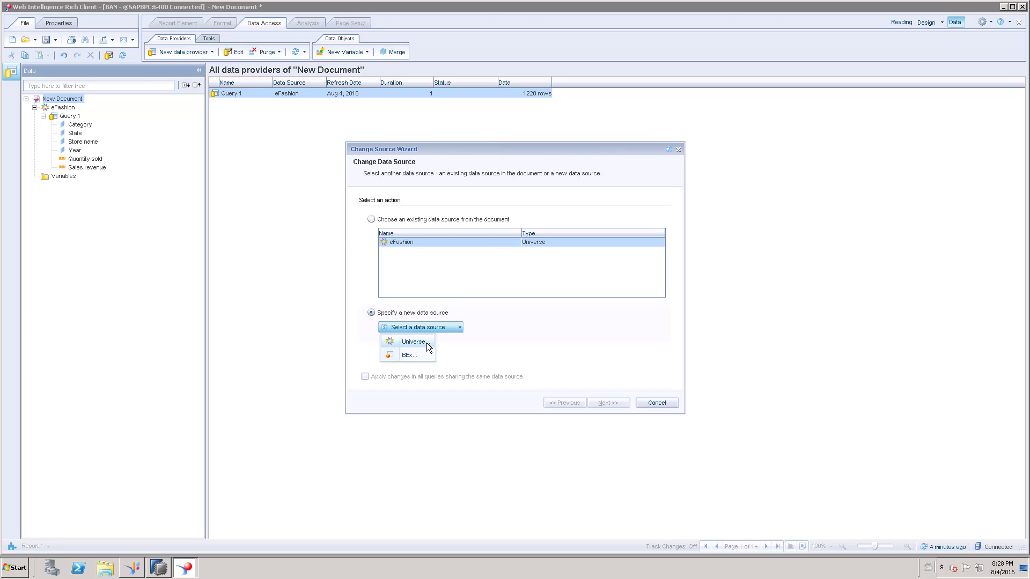
click(413, 342)
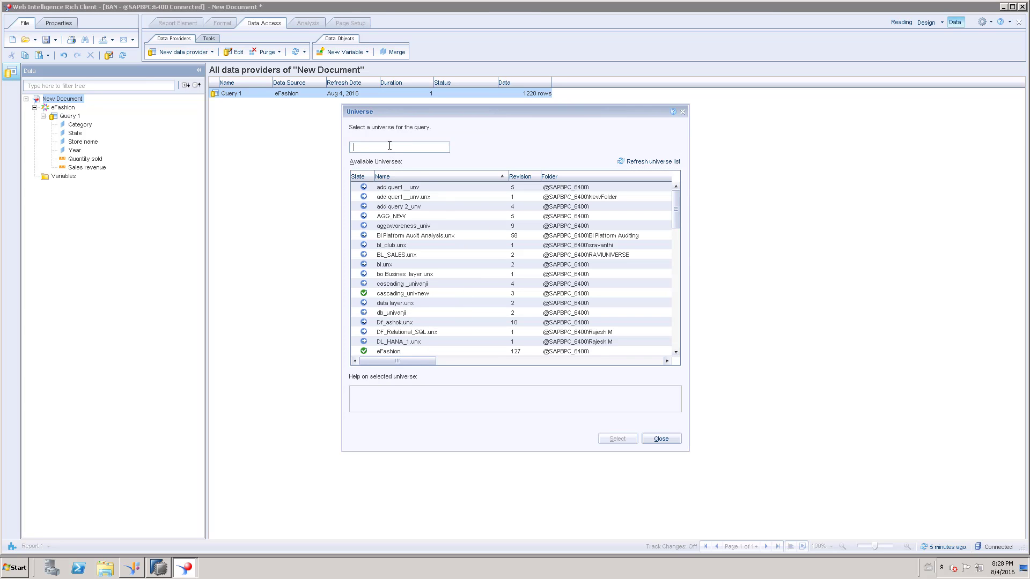
text(e)
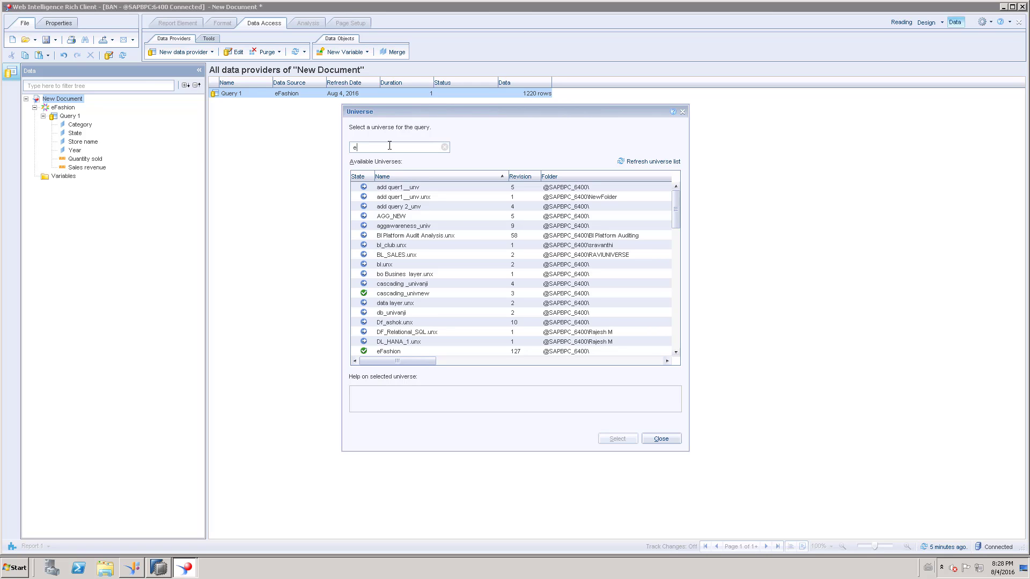
text(fashio)
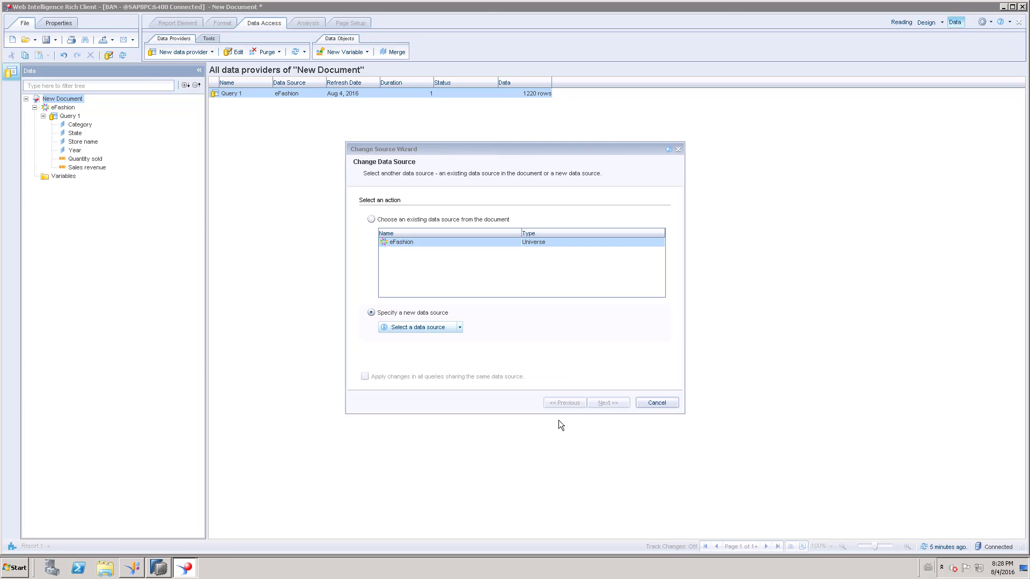
click(607, 403)
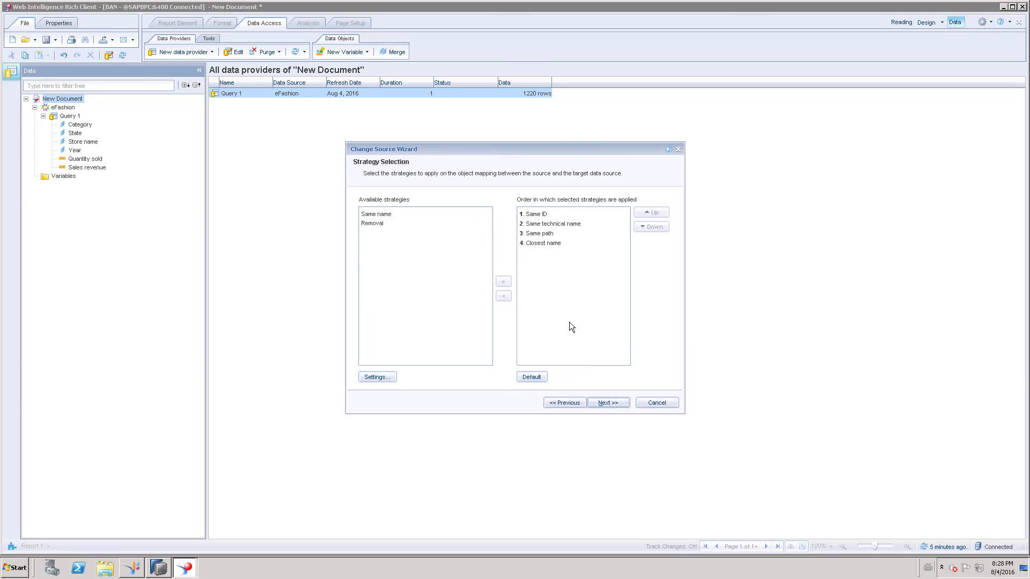
Review the Category to Category_New mapping, keep it, and finish the wizard.
click(606, 402)
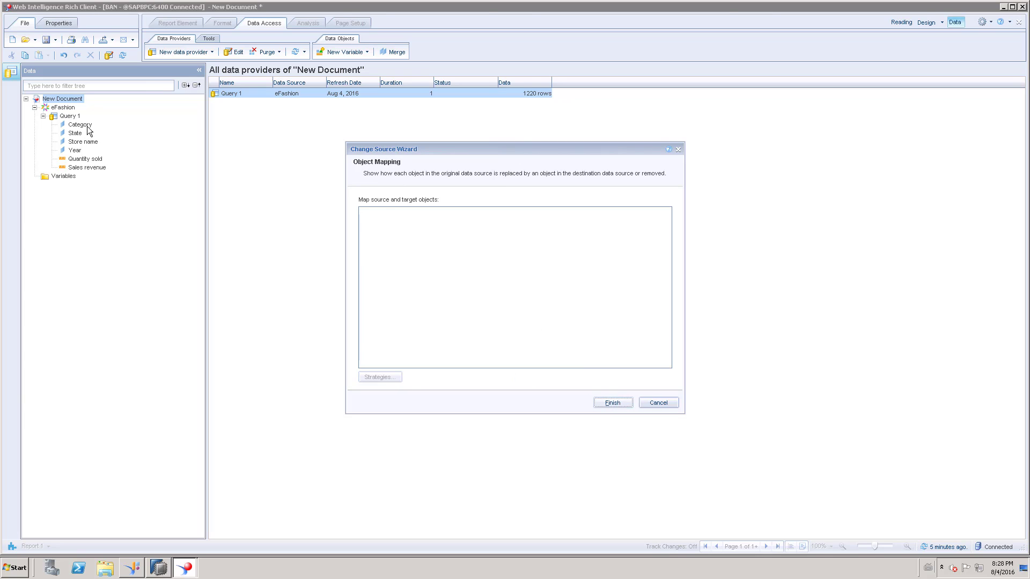
mouse_move(94, 186)
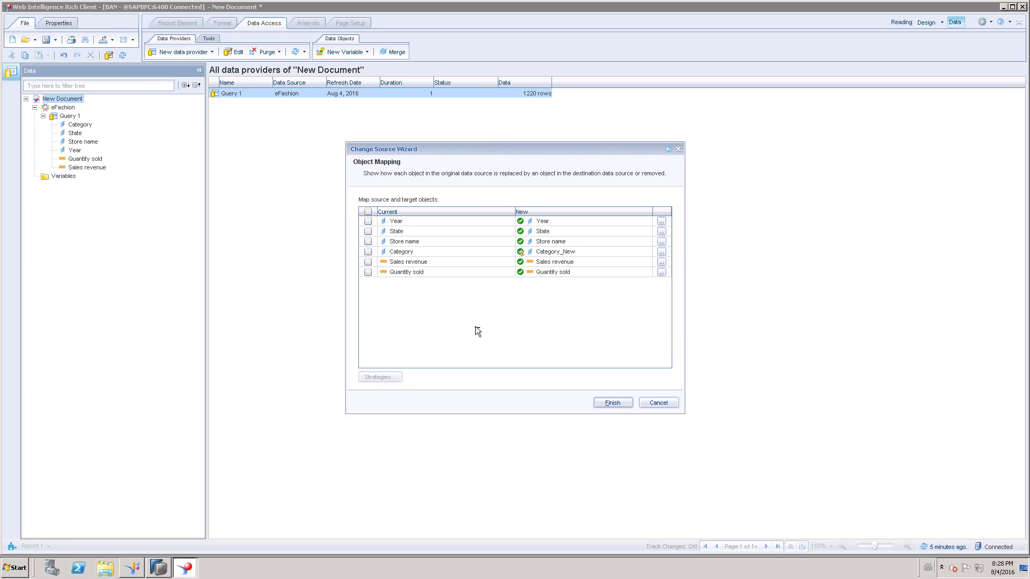
mouse_move(549, 212)
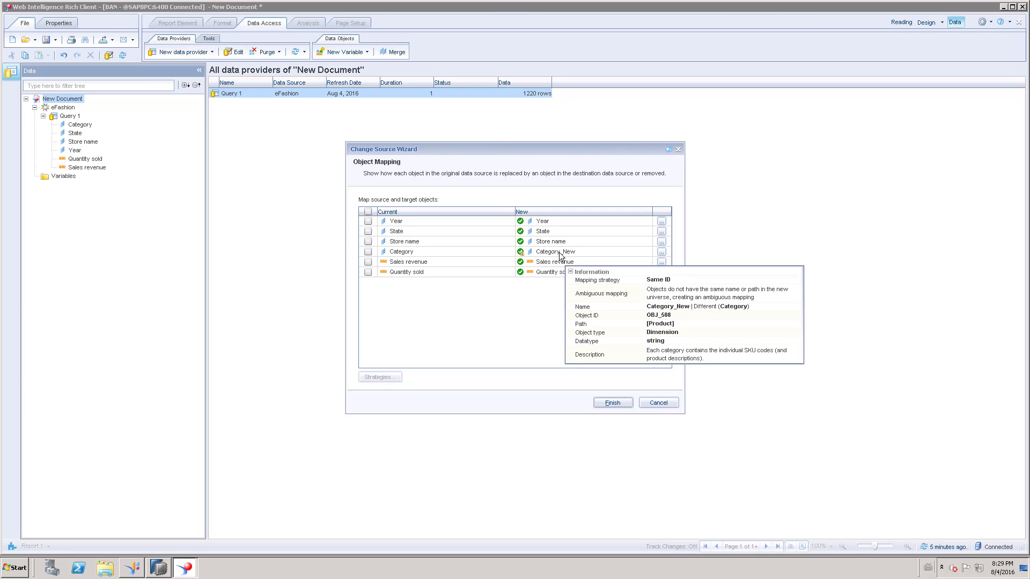
mouse_move(588, 255)
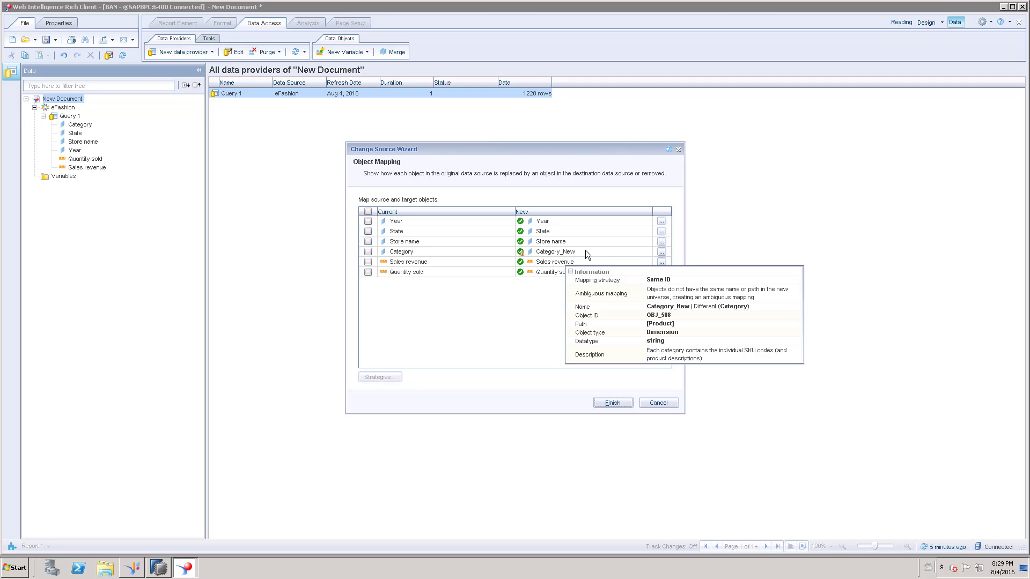
click(662, 251)
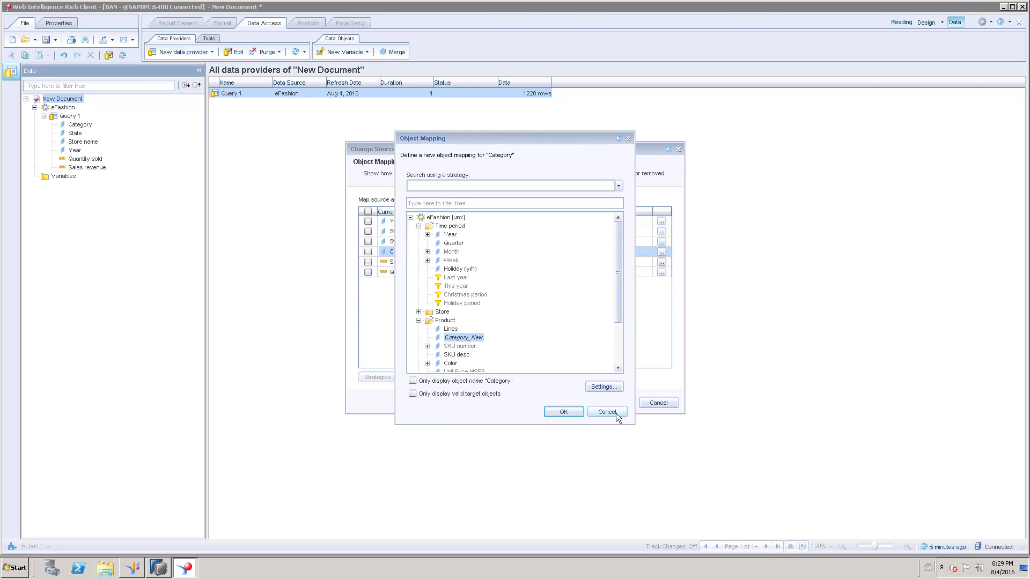
click(561, 411)
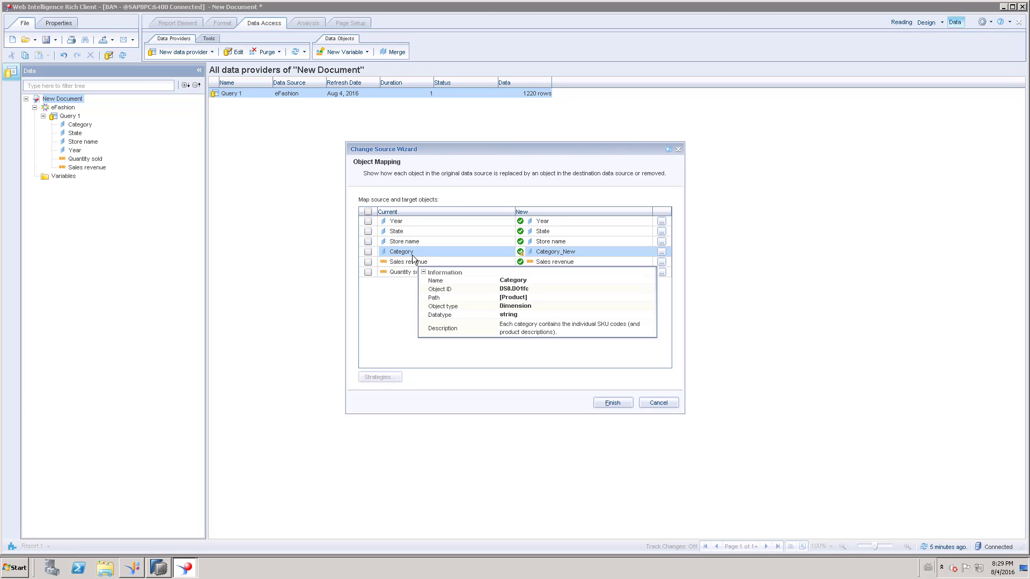
mouse_move(558, 333)
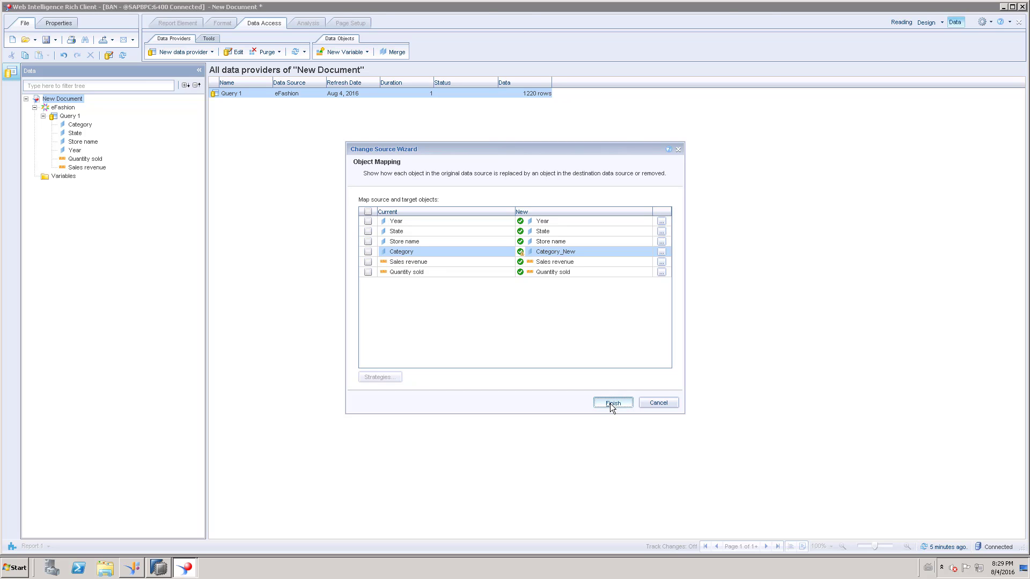
click(611, 403)
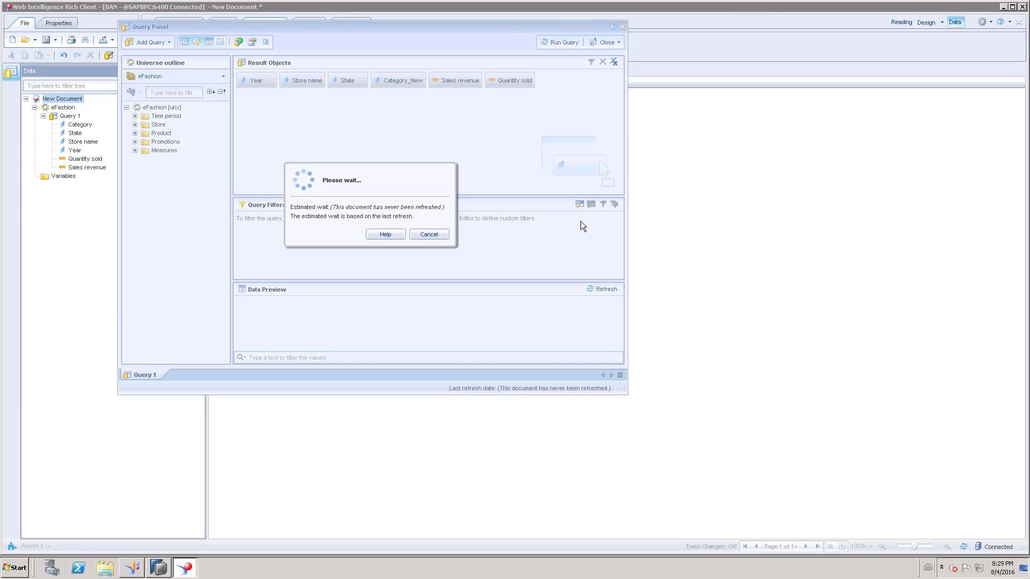
mouse_move(550, 254)
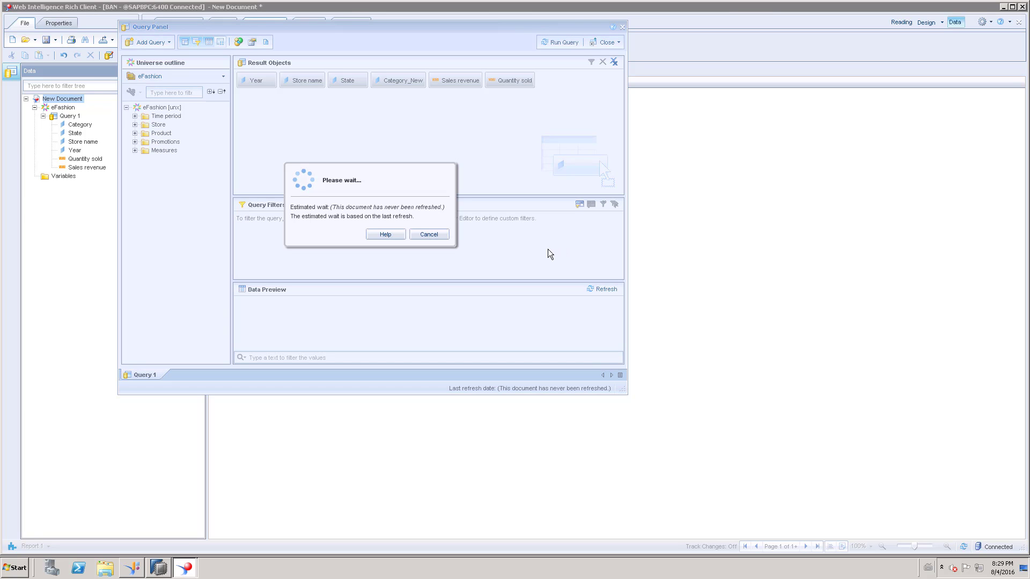
Complete the Query Panel refresh and return to Report 1 with Category_New.
click(559, 42)
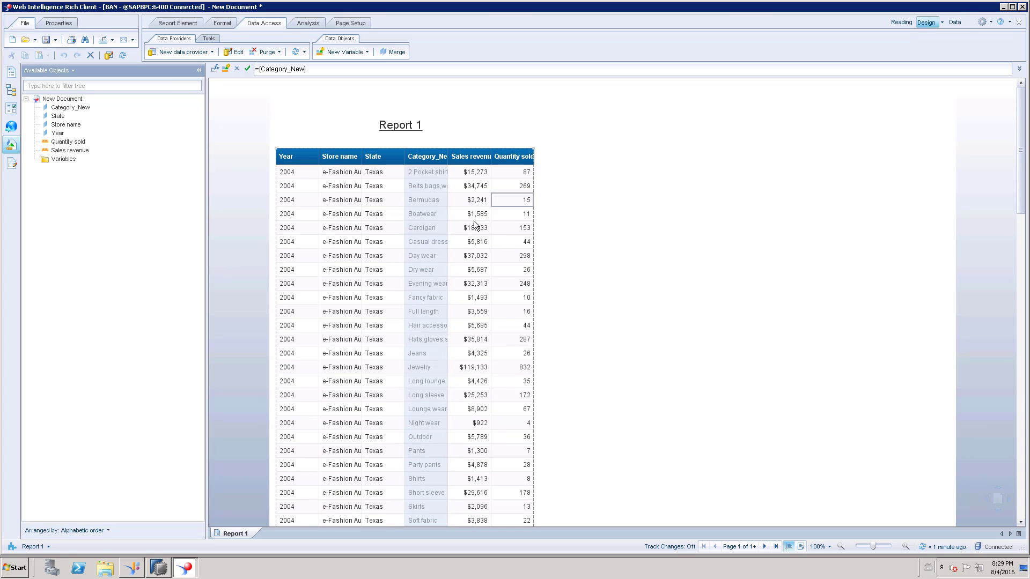
click(597, 235)
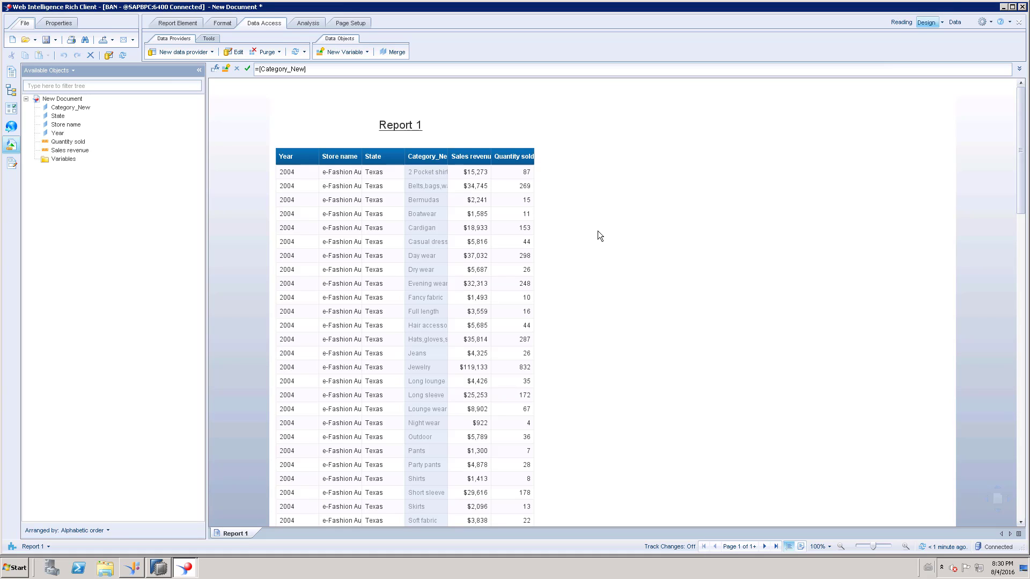
mouse_move(494, 113)
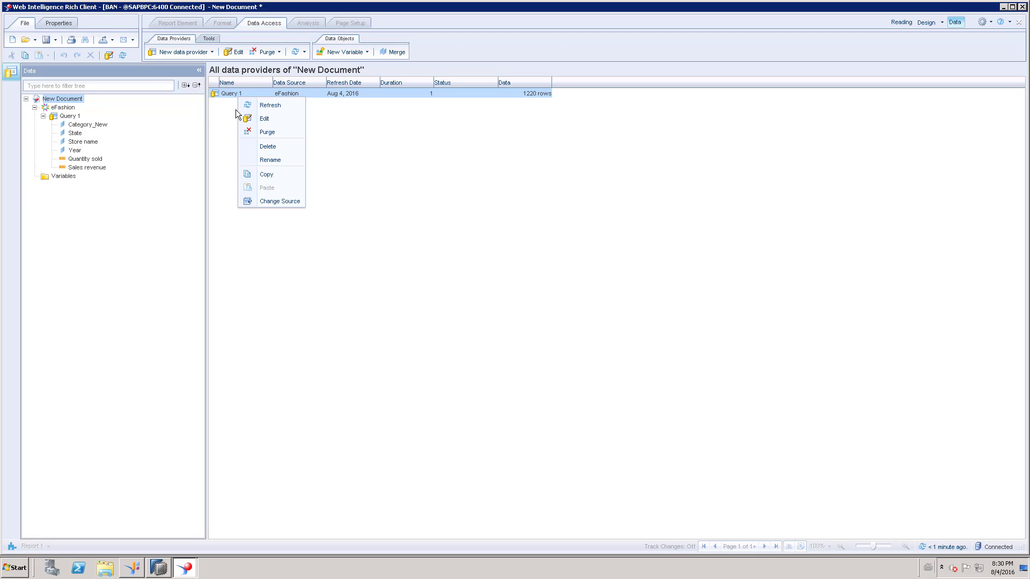
mouse_move(275, 205)
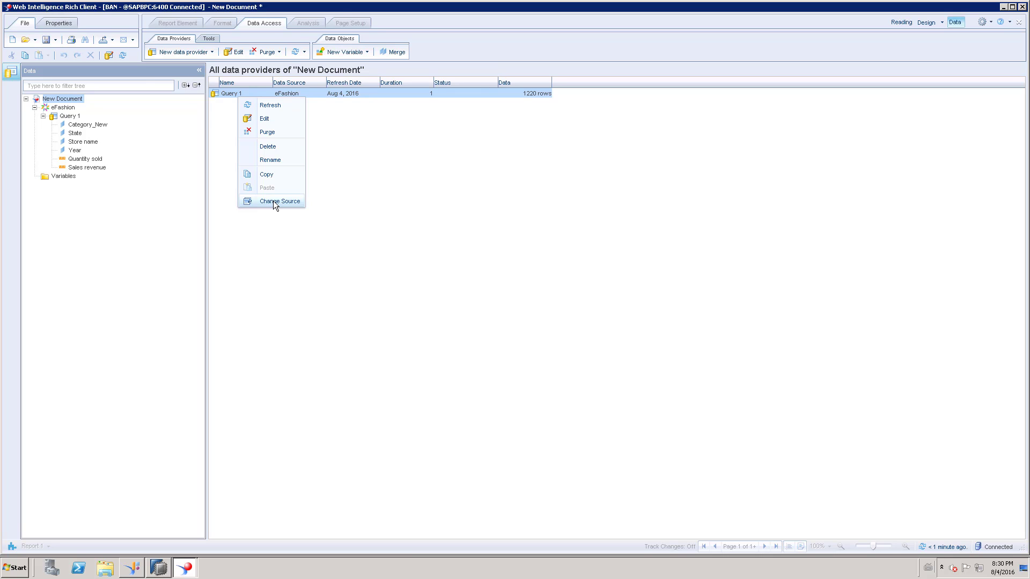
mouse_move(752, 140)
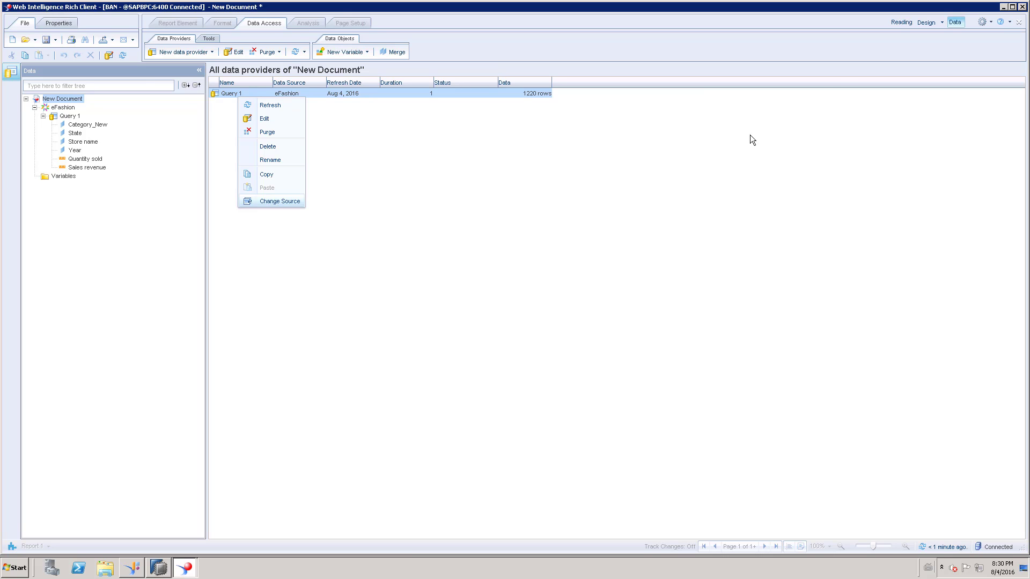
Dismiss the Query 1 options menu without choosing anything.
click(901, 21)
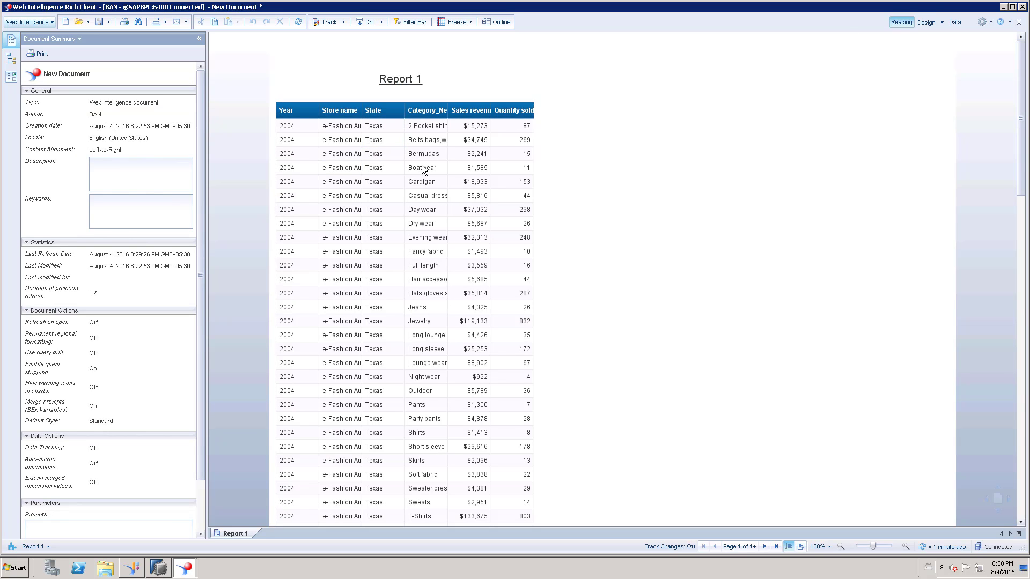
mouse_move(676, 270)
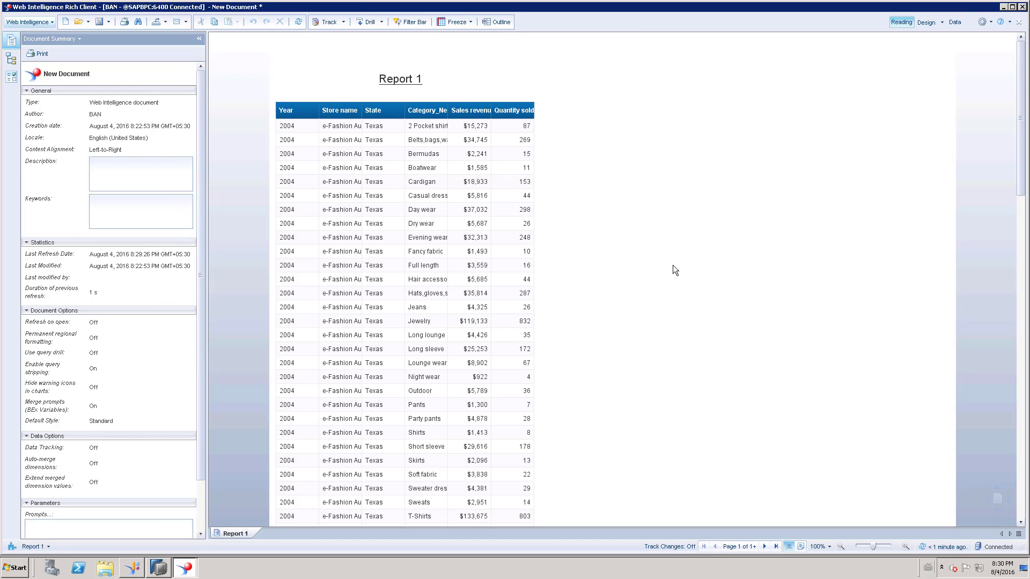
mouse_move(571, 164)
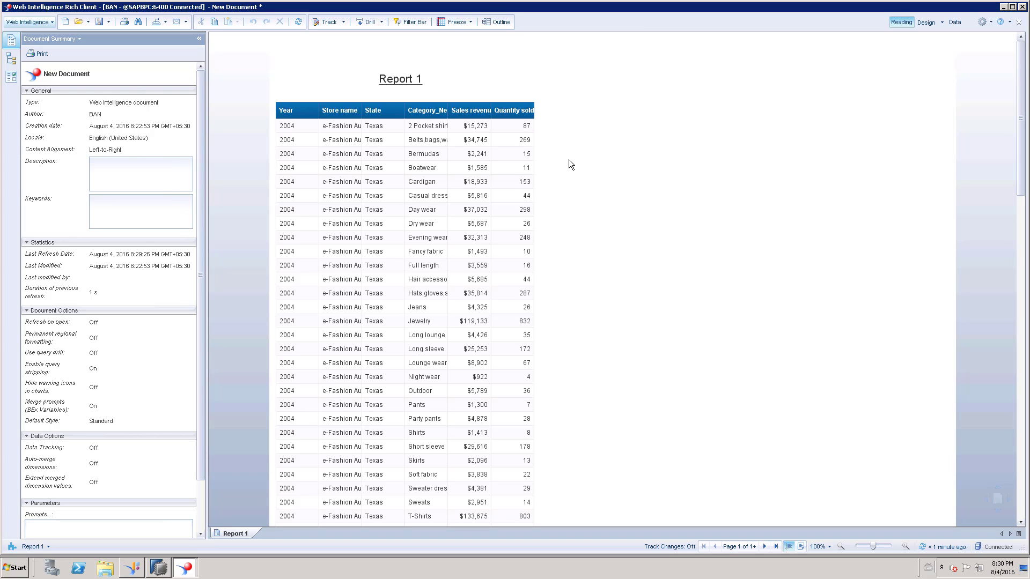
mouse_move(726, 202)
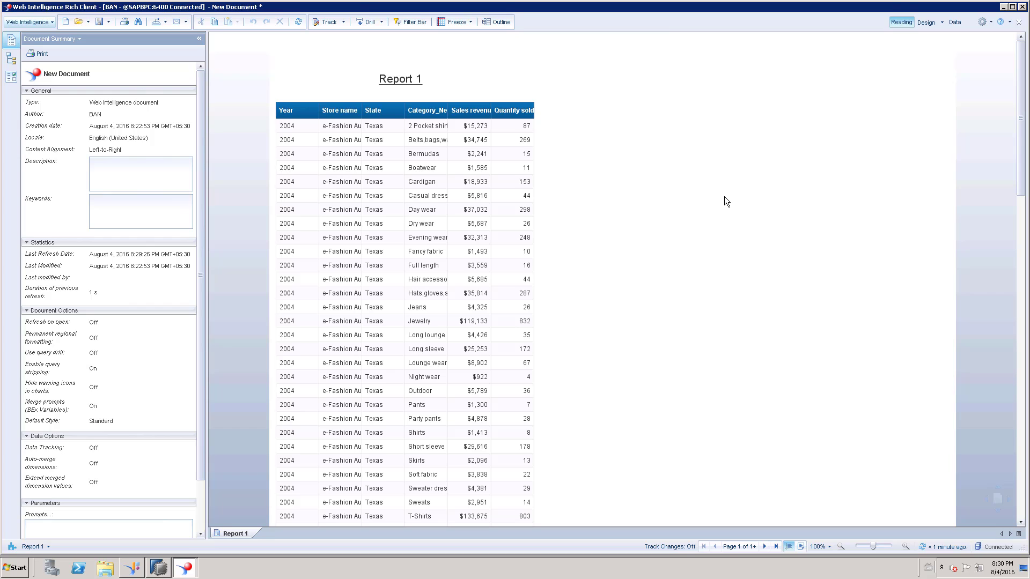
mouse_move(667, 208)
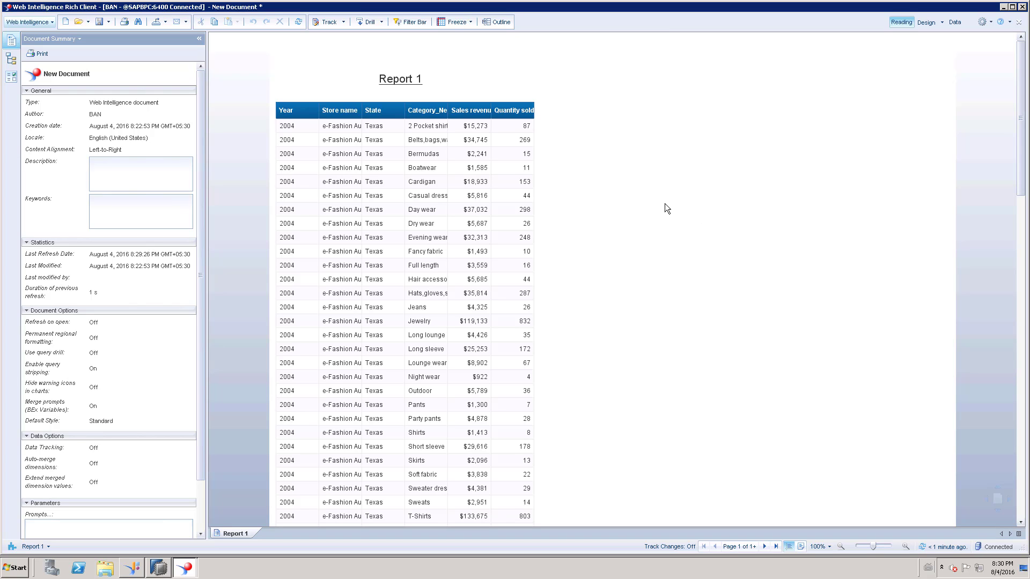